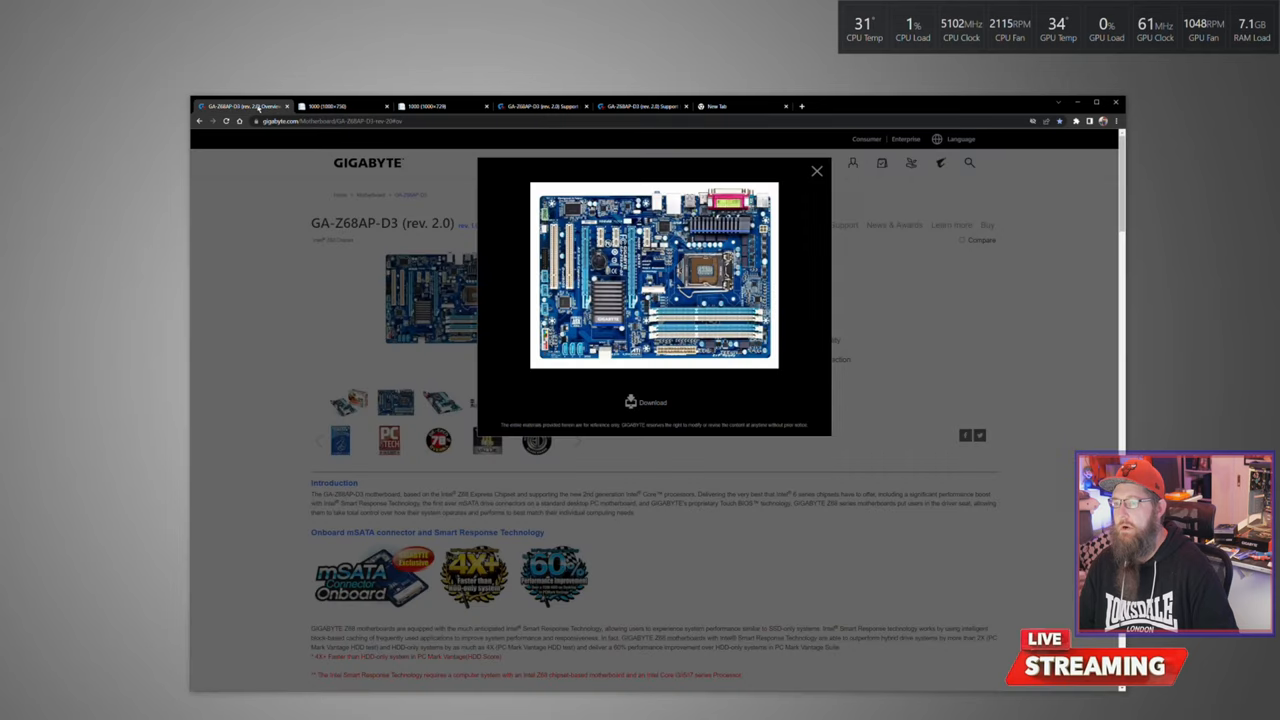
- Dismiss the enlarged board photo and scroll through the GA-Z68AP-D3 overview features
click(816, 170)
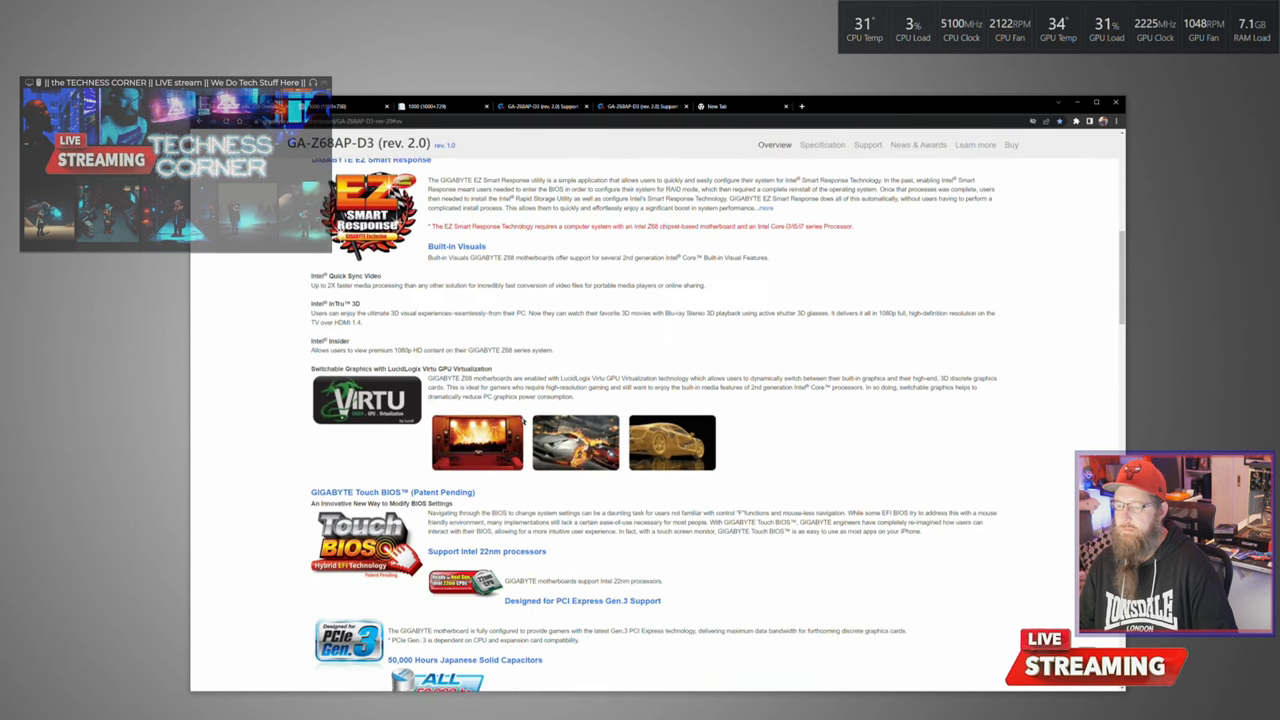
scroll(down, 3)
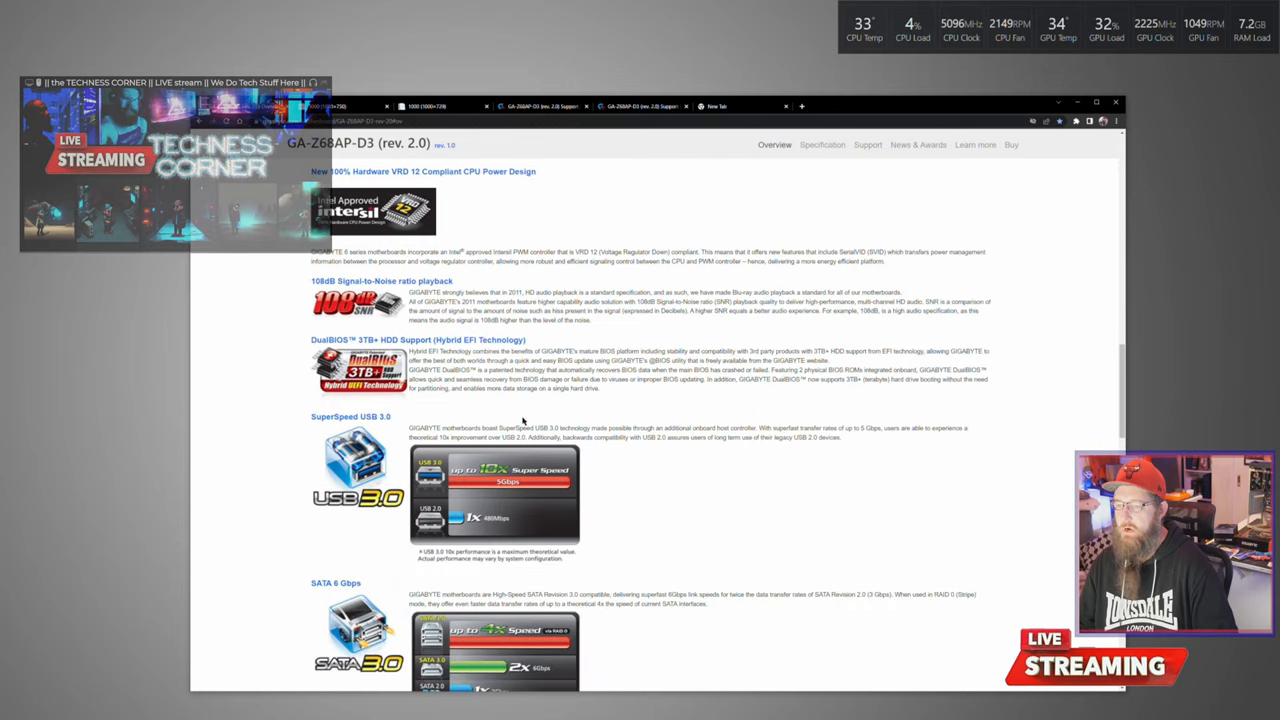
scroll(down, 3)
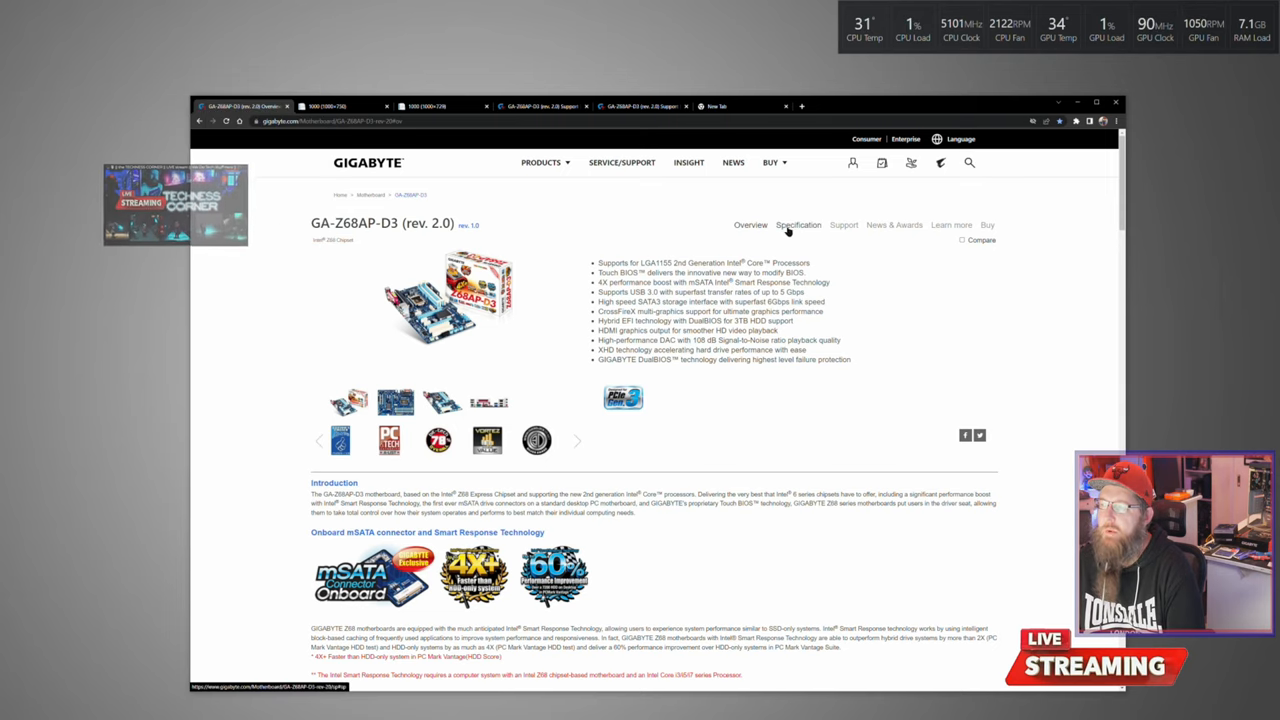
- Go to the board's Support section and list its manuals in various languages
click(844, 224)
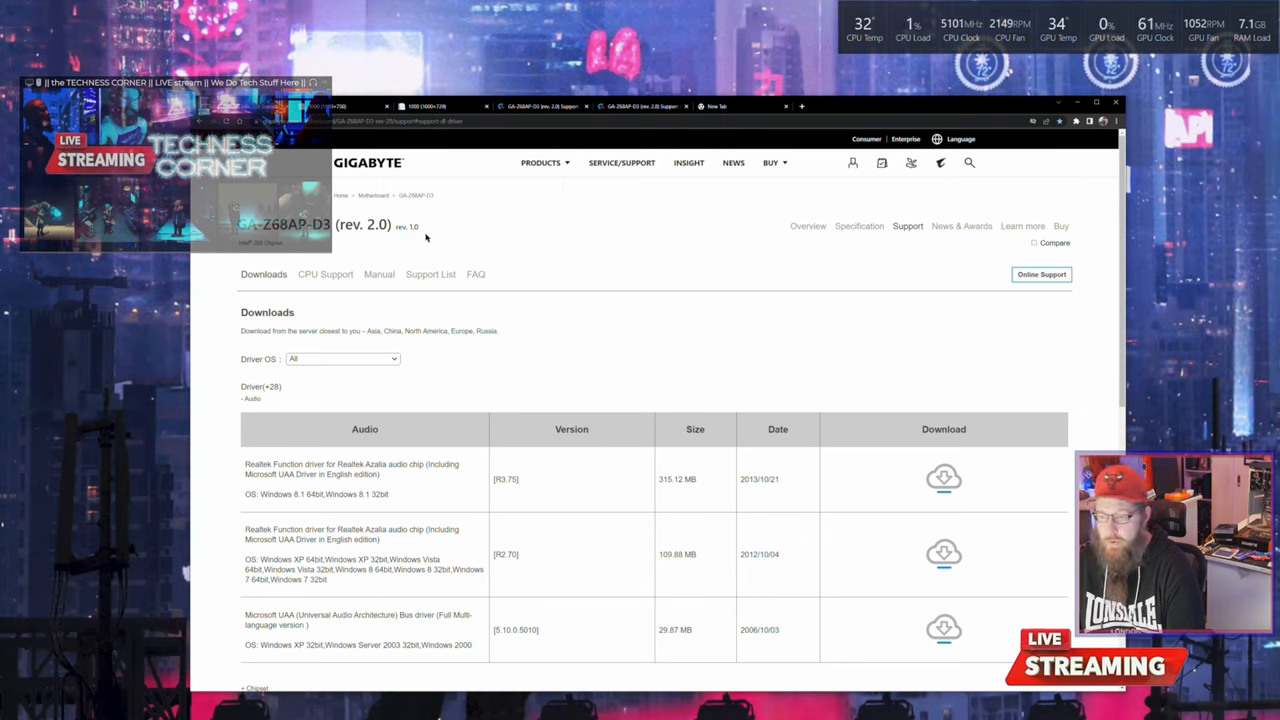
mouse_move(300, 264)
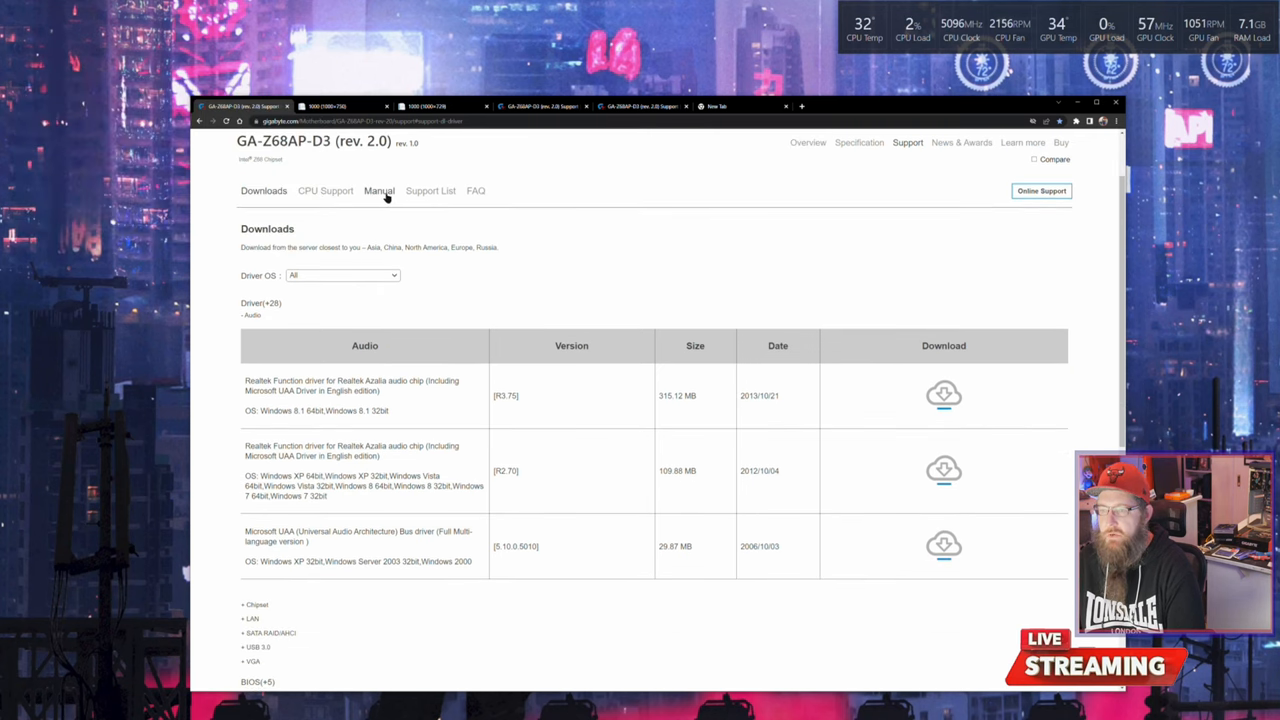
click(378, 190)
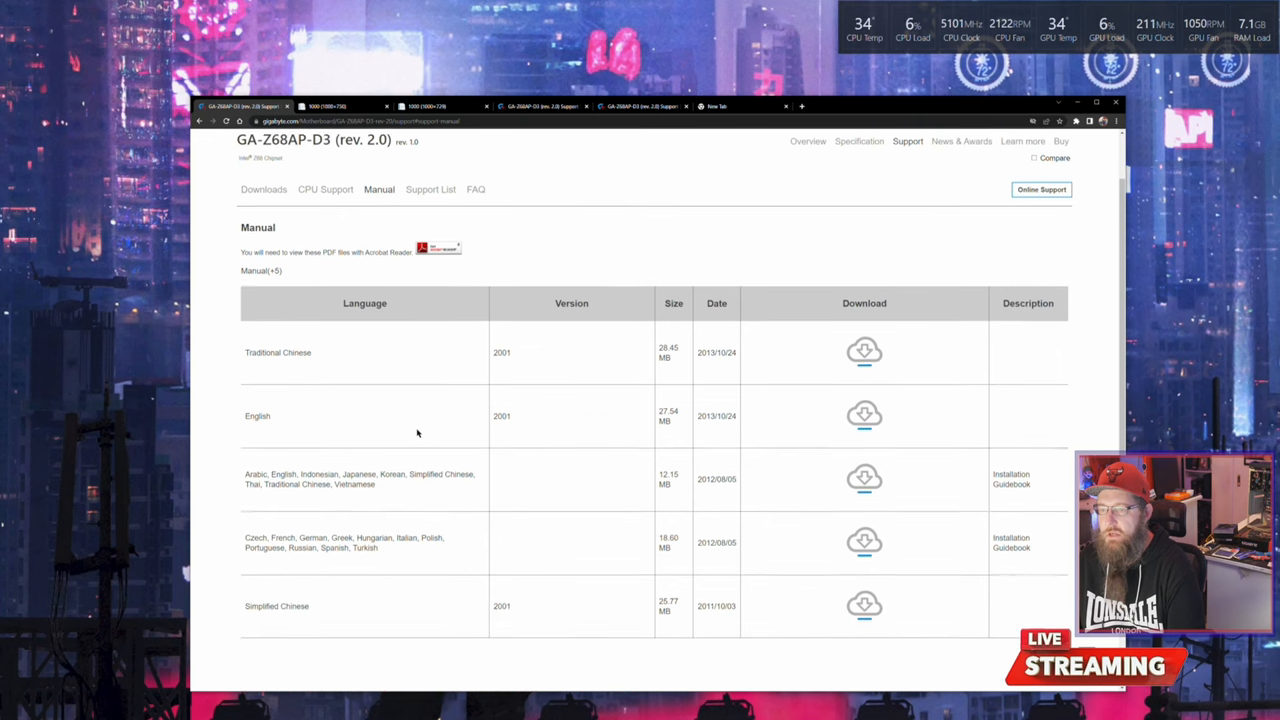
scroll(down, 3)
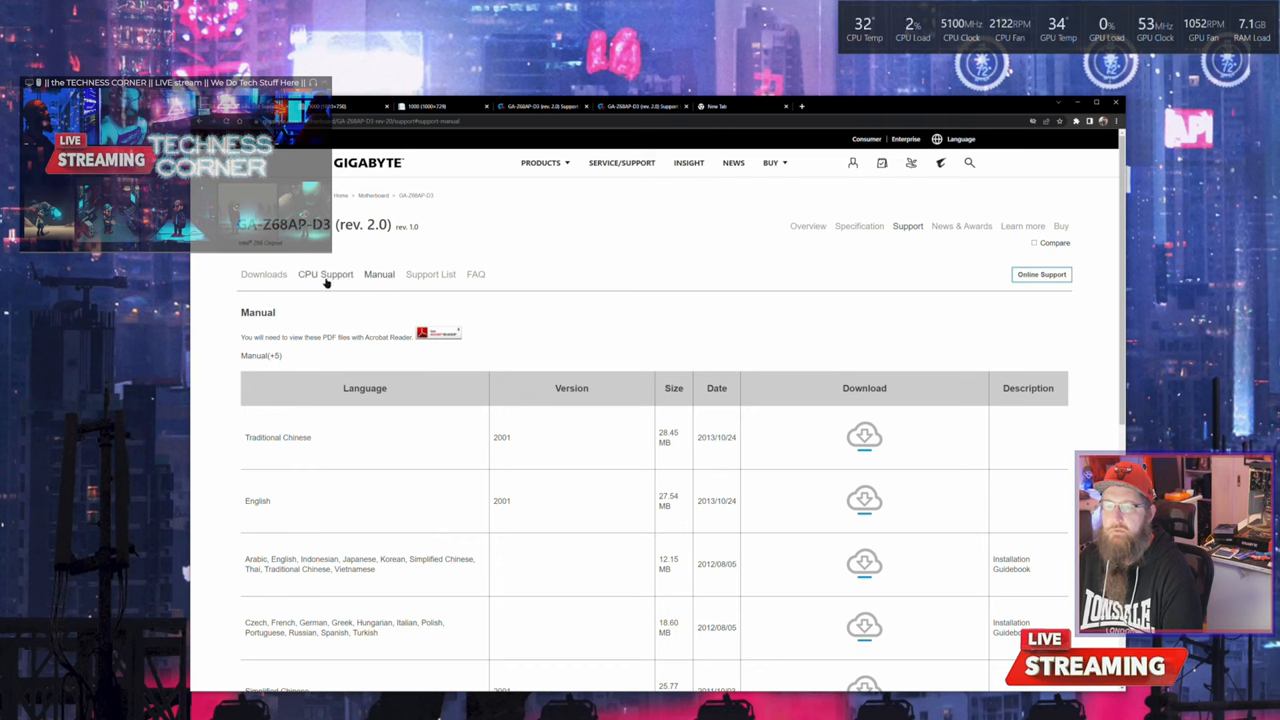
mouse_move(304, 284)
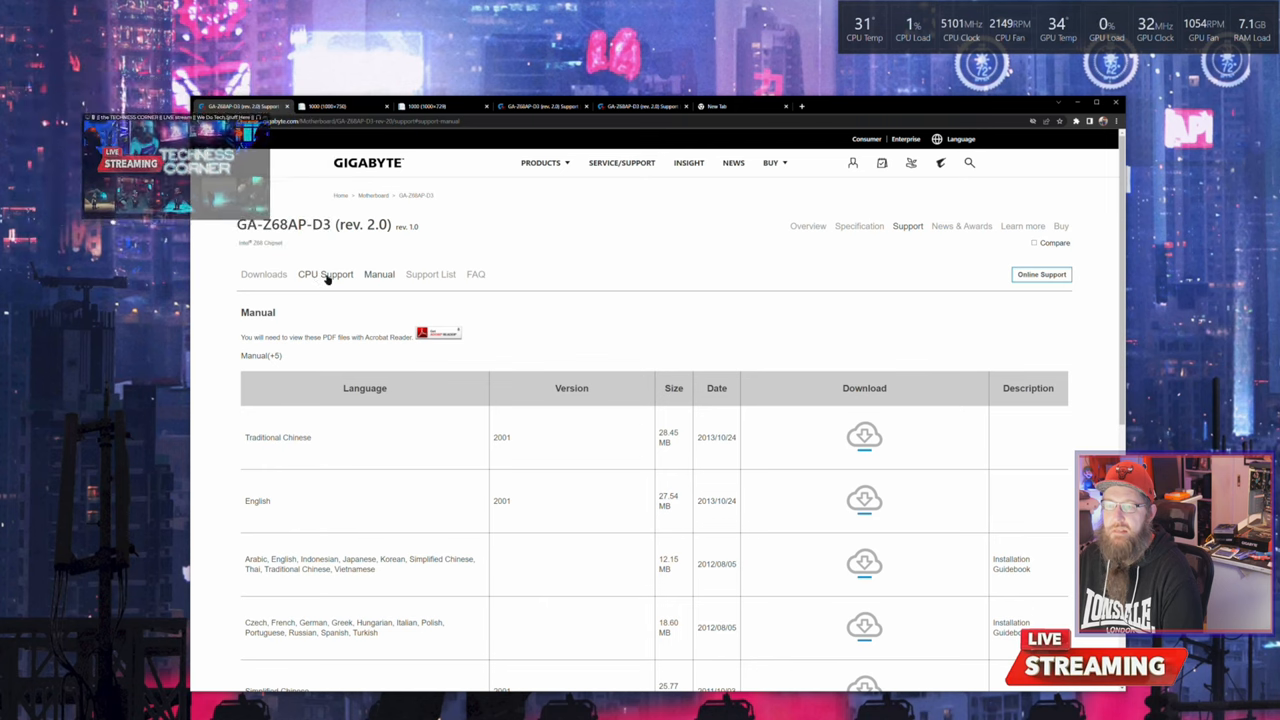
- View the CPU Support table of compatible Intel processors and their BIOS versions
click(324, 274)
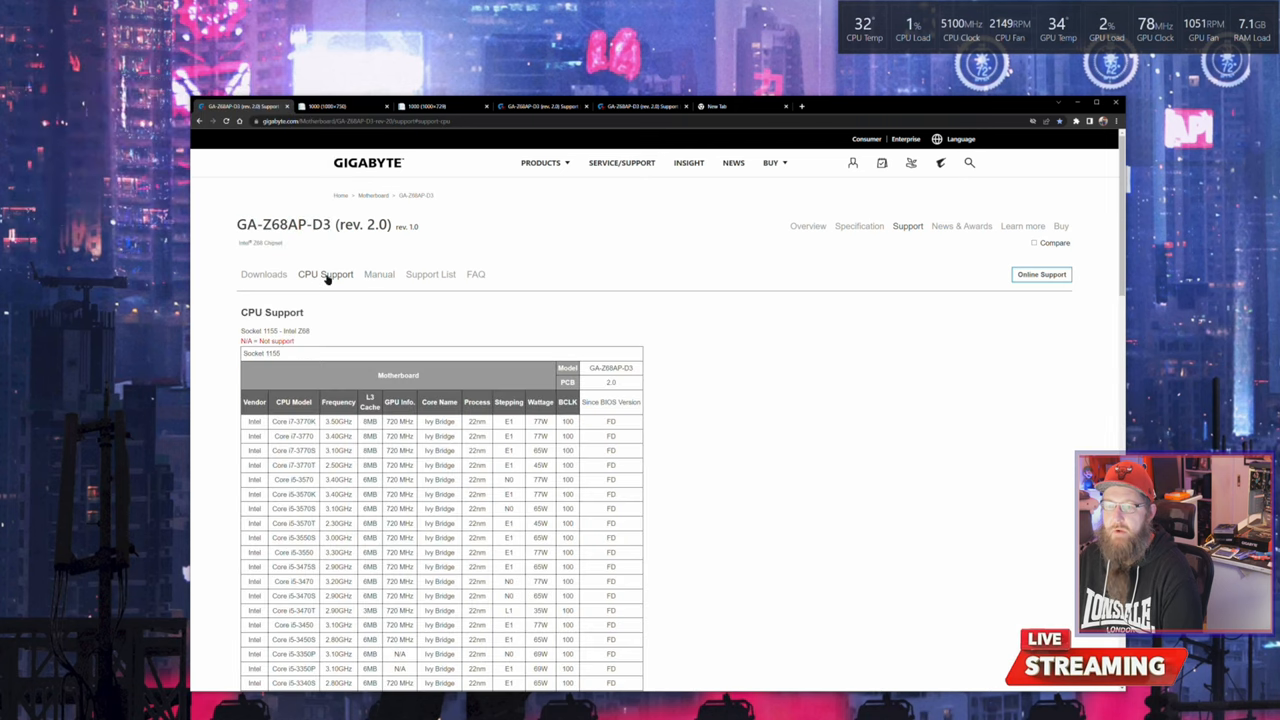
scroll(down, 3)
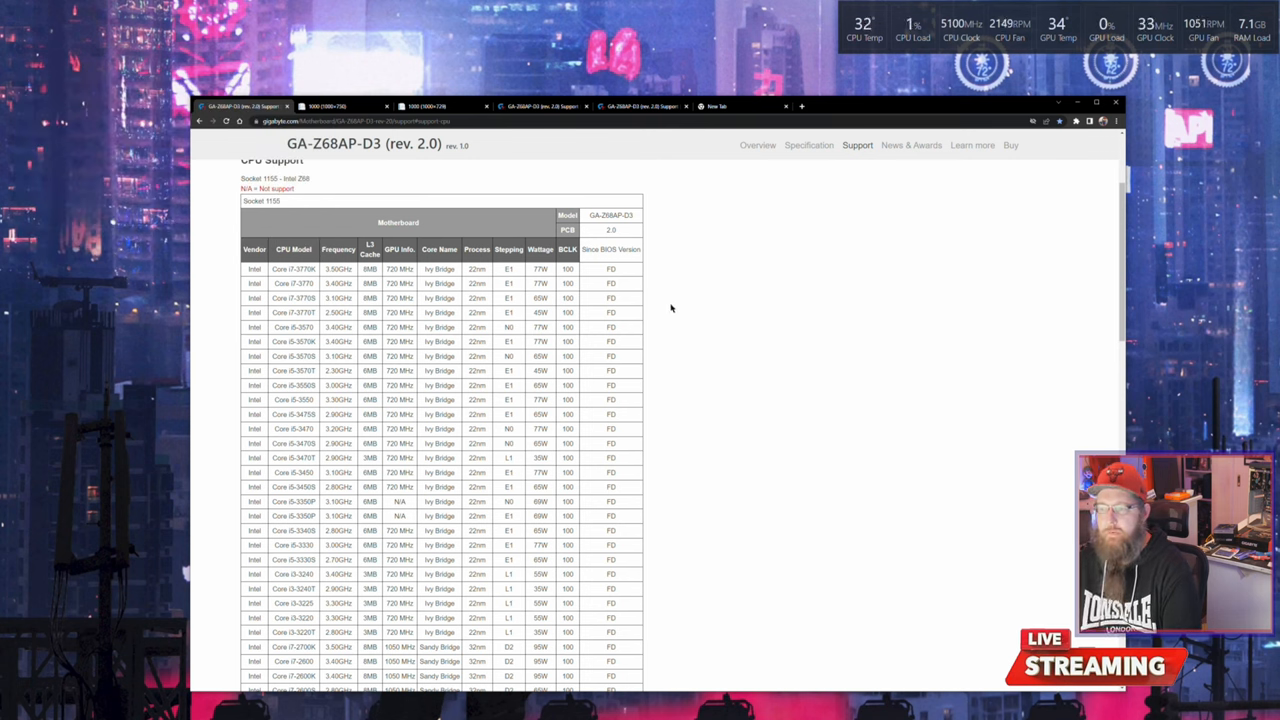
mouse_move(178, 384)
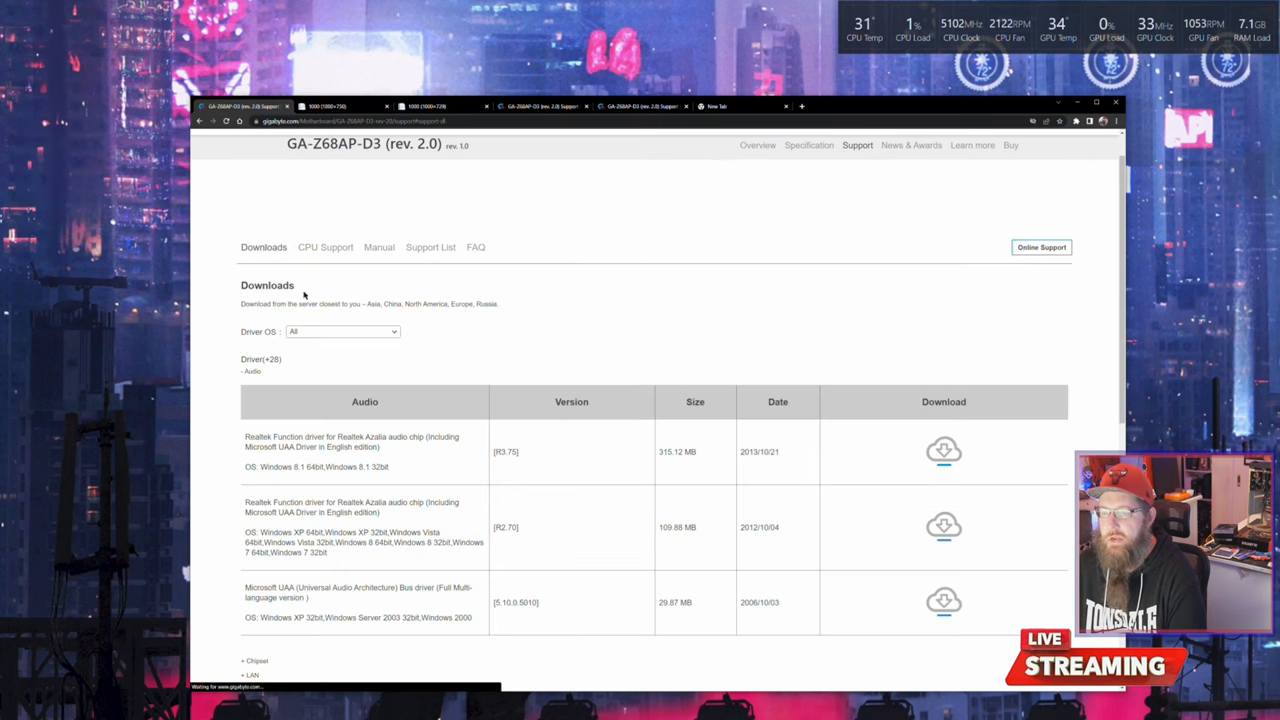
mouse_move(342, 380)
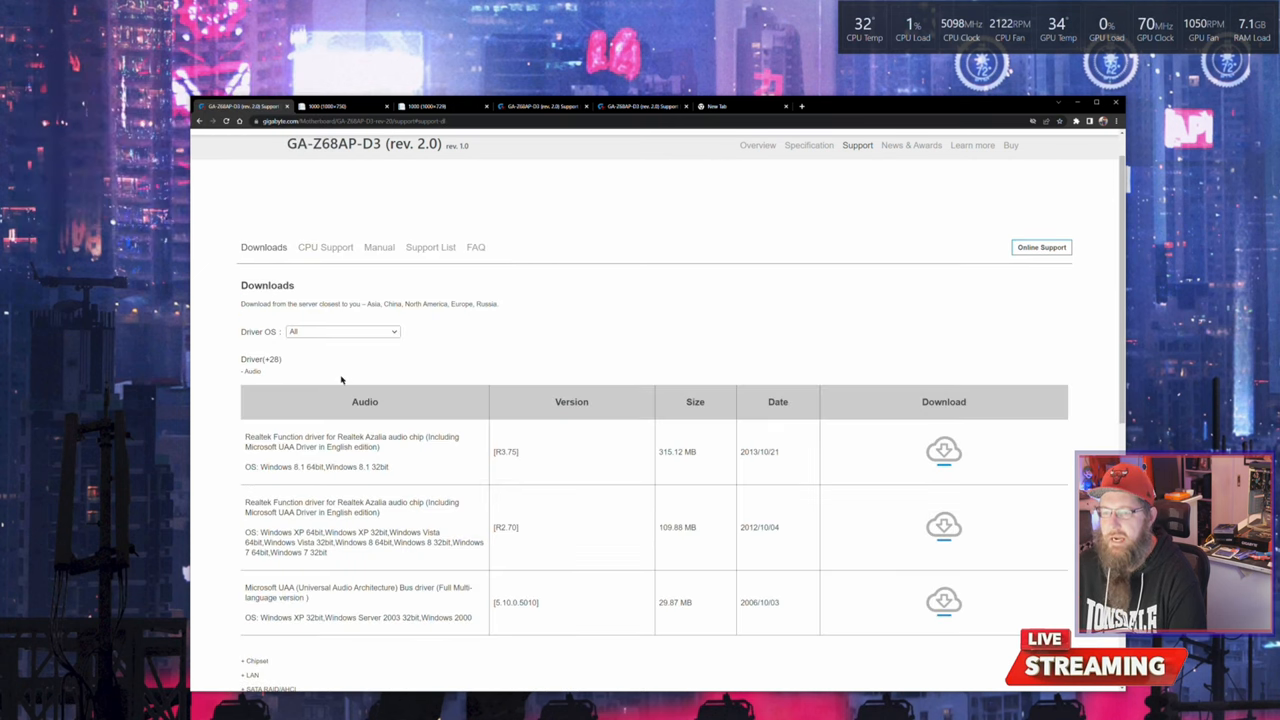
- Filter the driver downloads to Windows 10 64bit via the Driver OS list
click(342, 332)
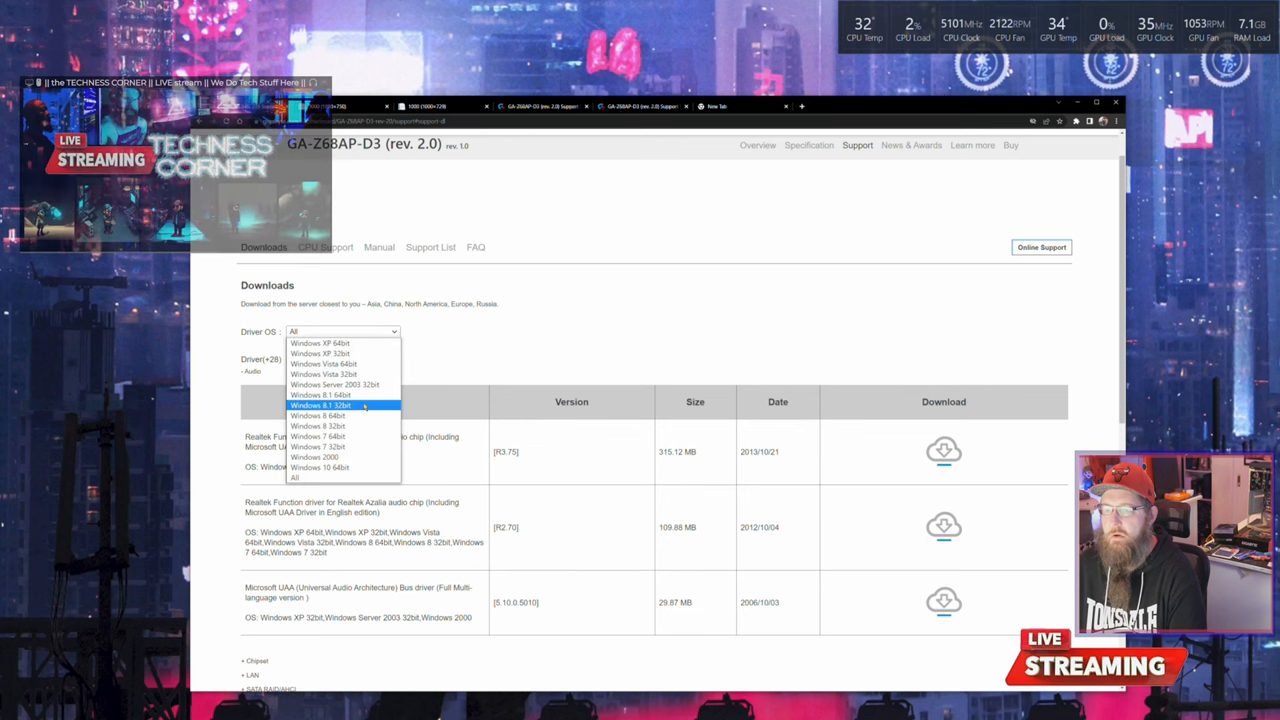
mouse_move(316, 456)
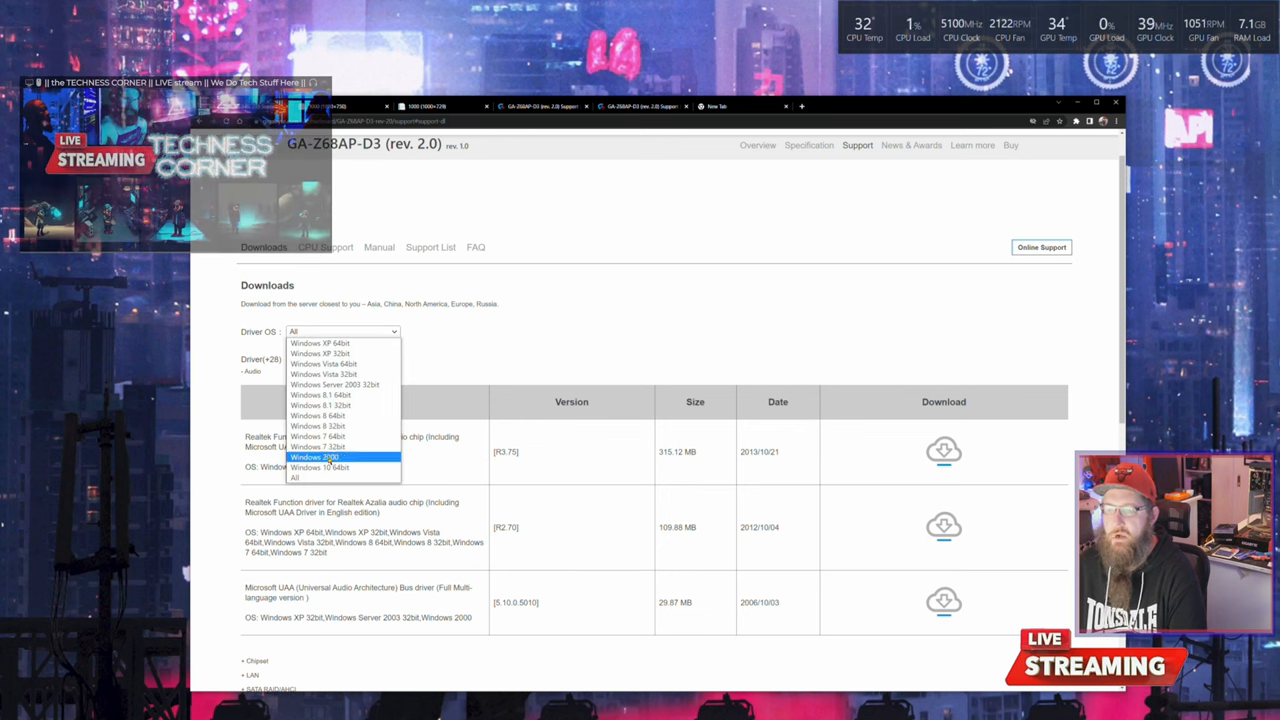
mouse_move(320, 468)
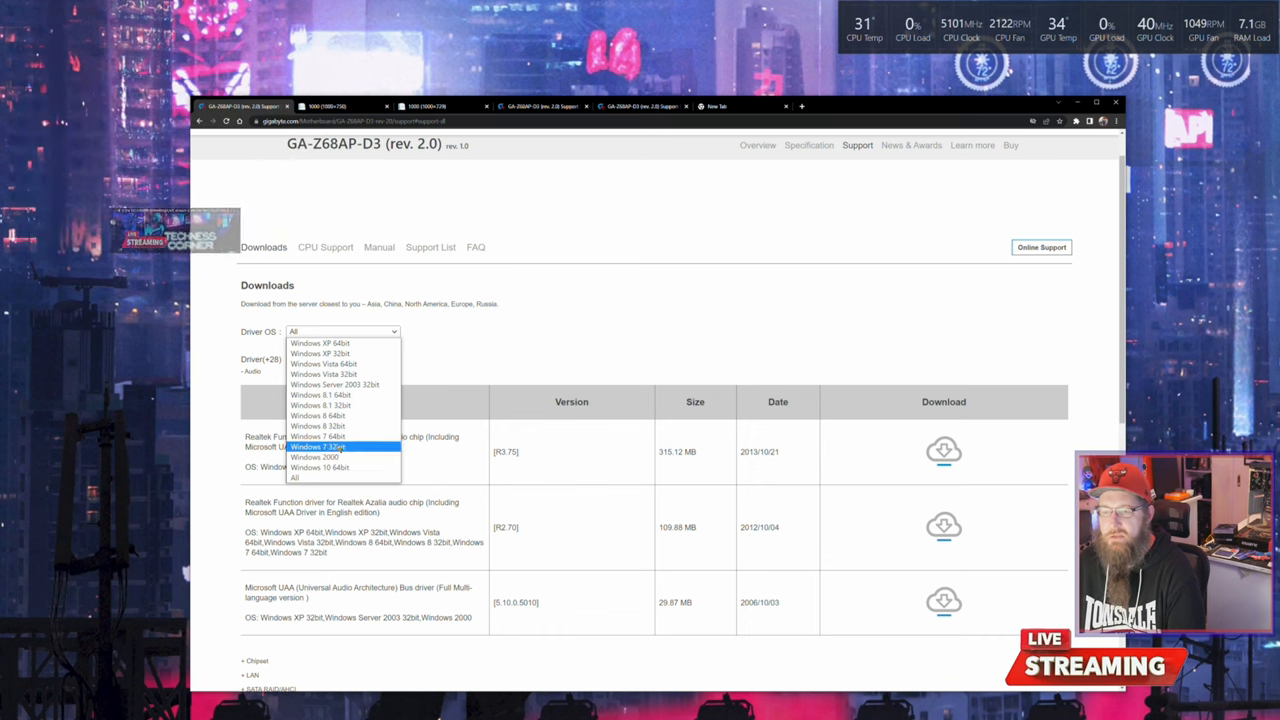
mouse_move(320, 396)
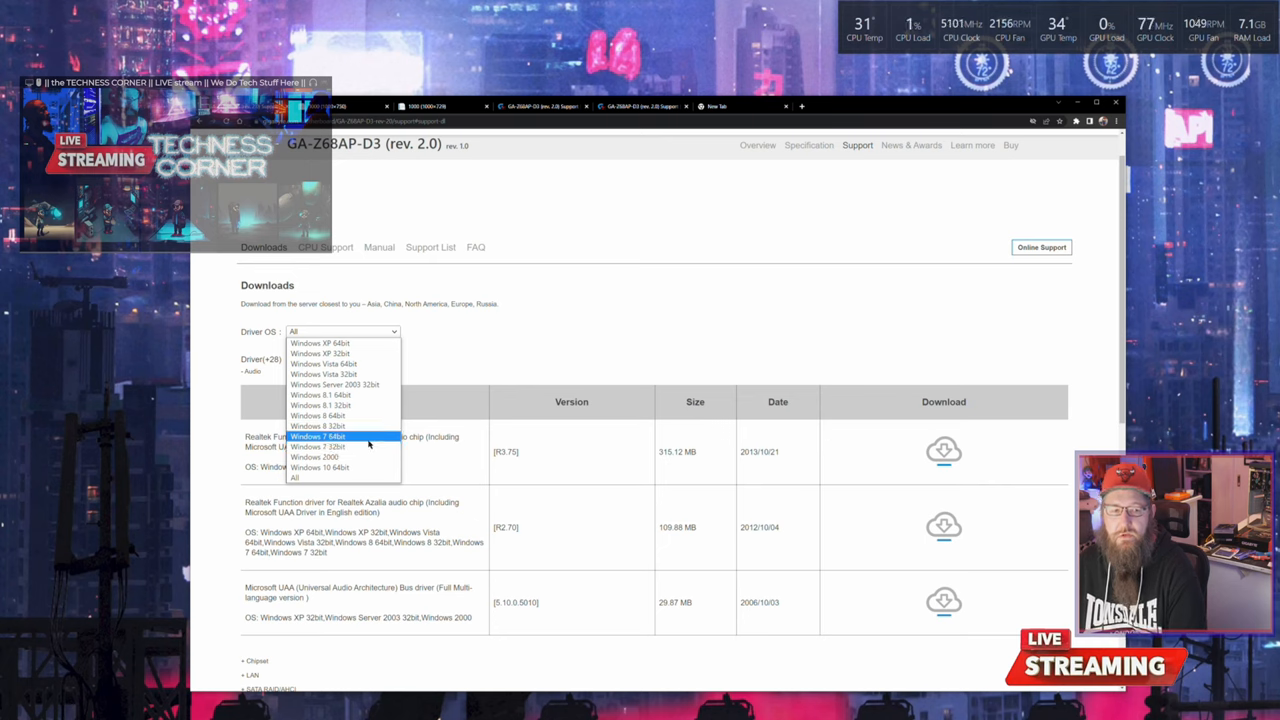
mouse_move(340, 446)
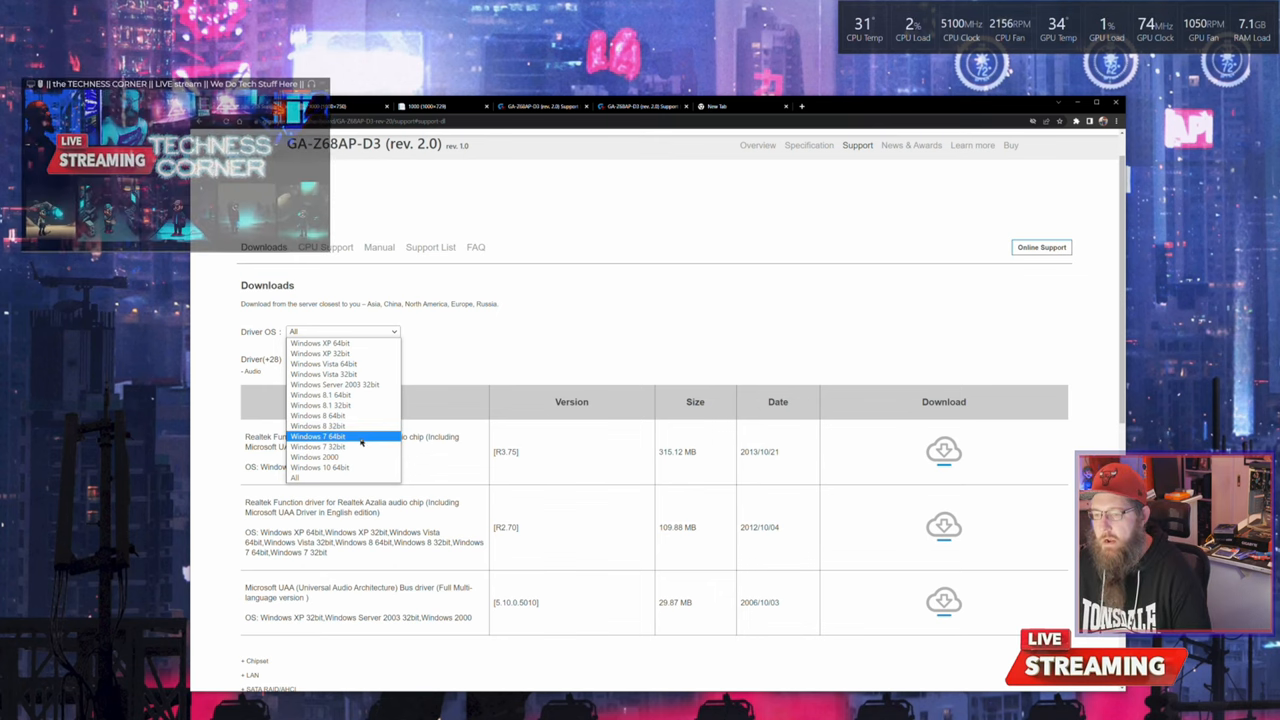
click(320, 468)
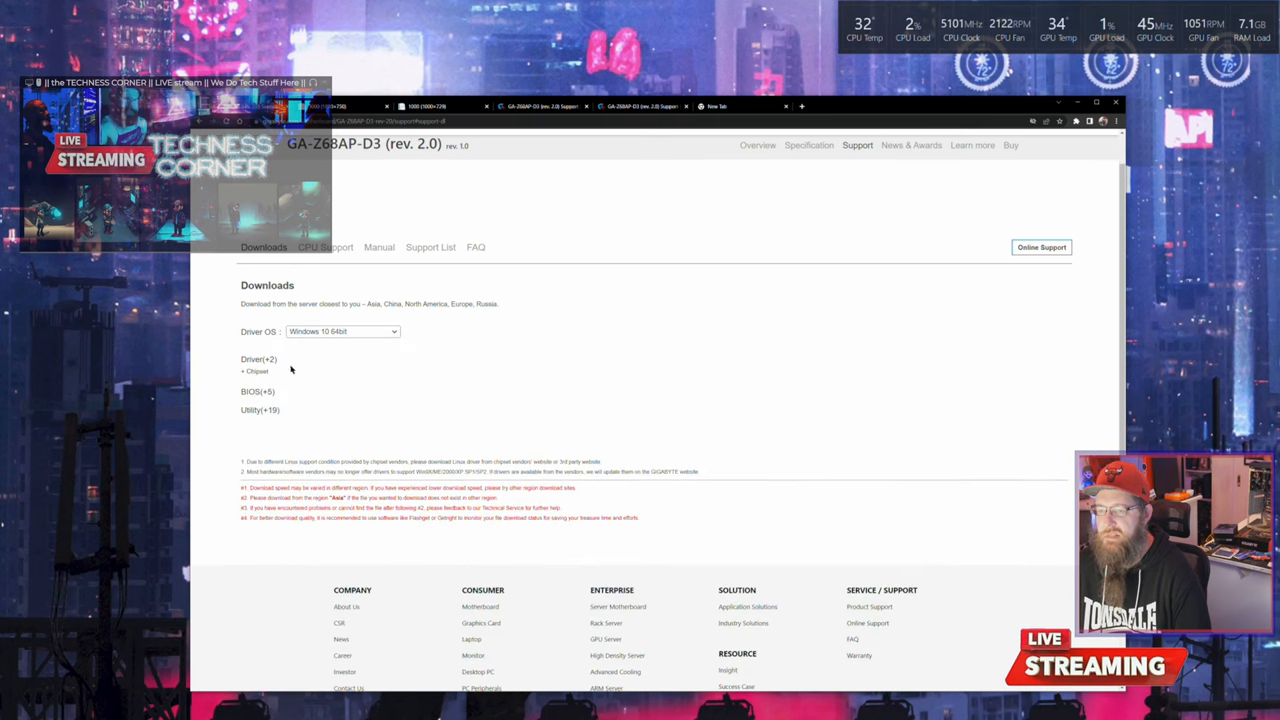
- Expand the BIOS downloads and look over versions U4I (UEFI BIOS) down to FA
click(252, 370)
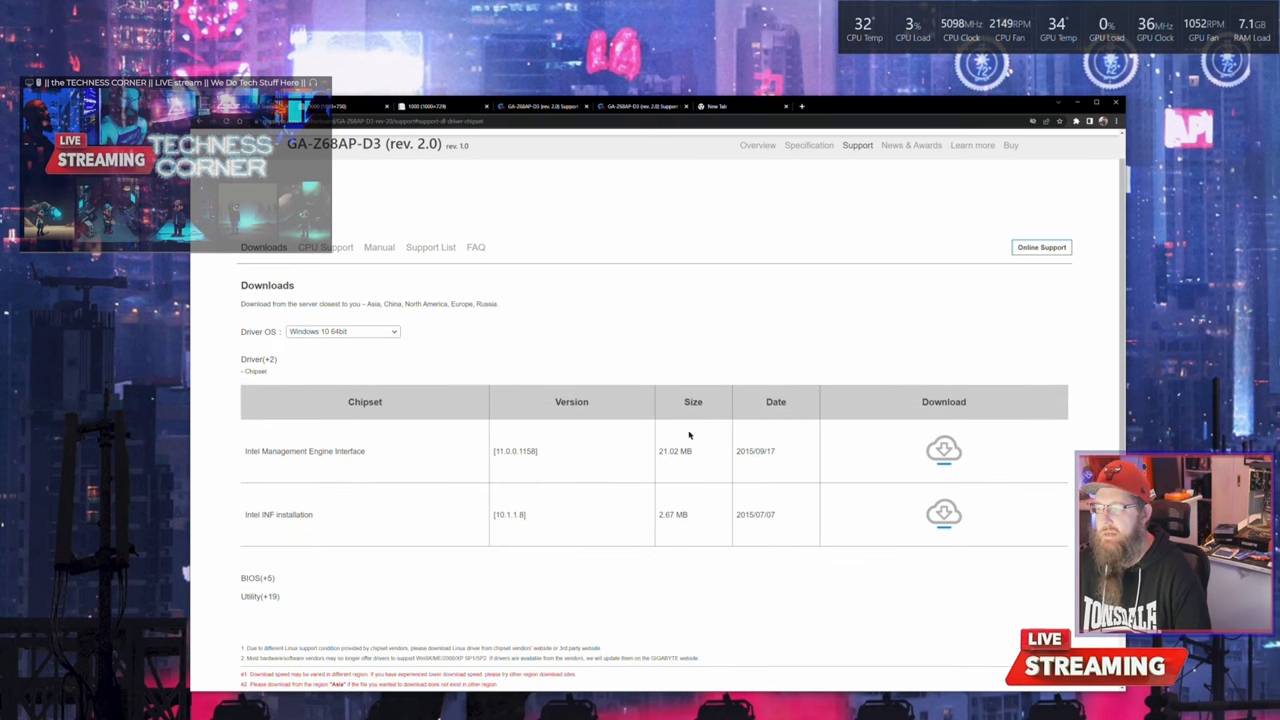
mouse_move(392, 512)
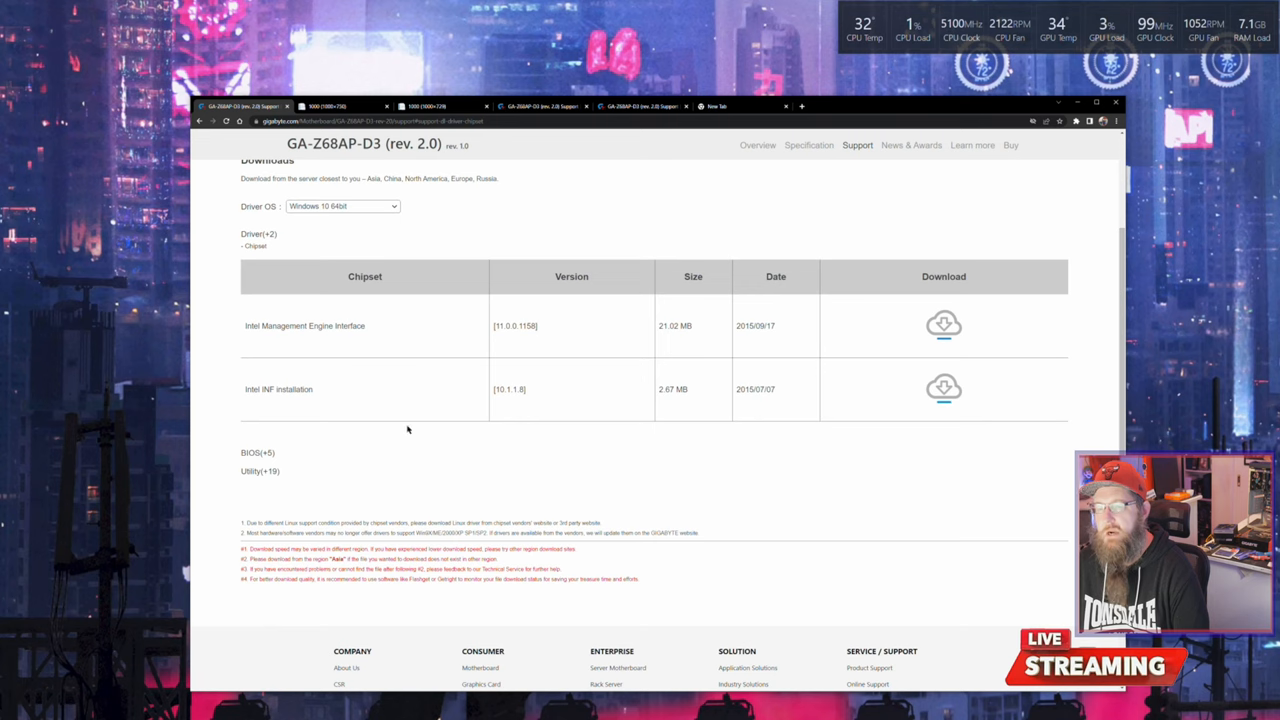
mouse_move(460, 498)
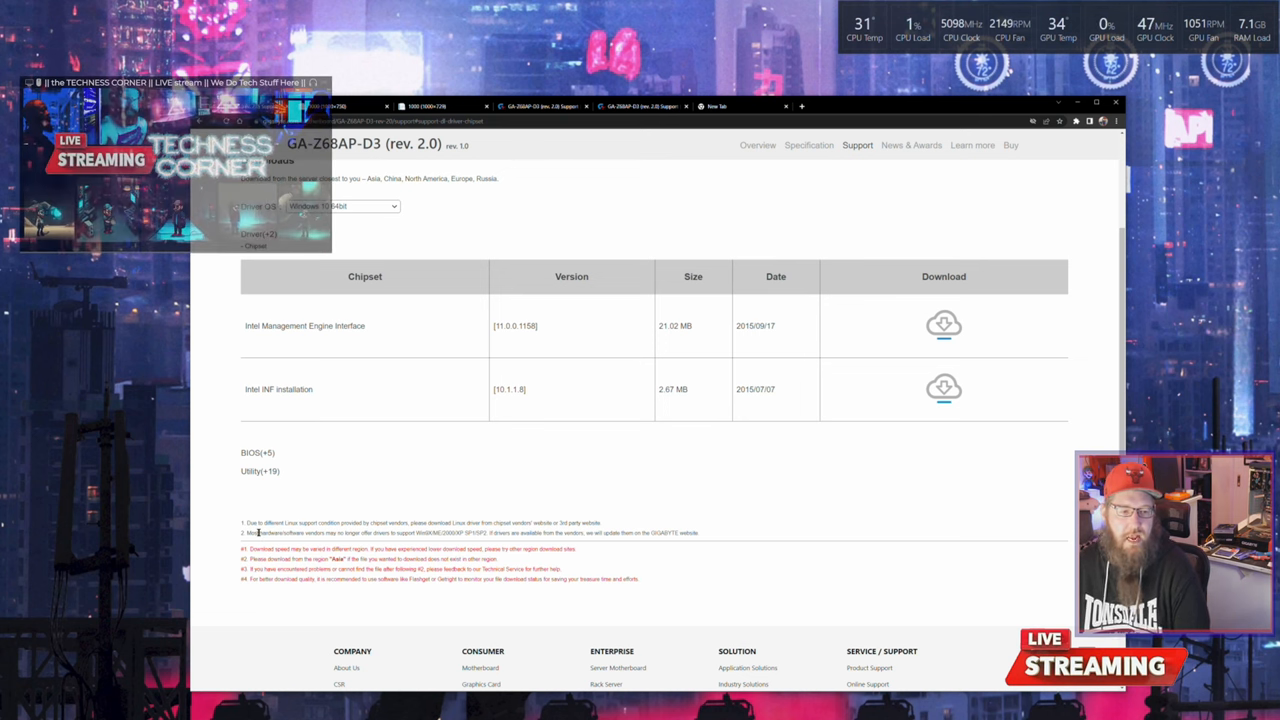
mouse_move(676, 470)
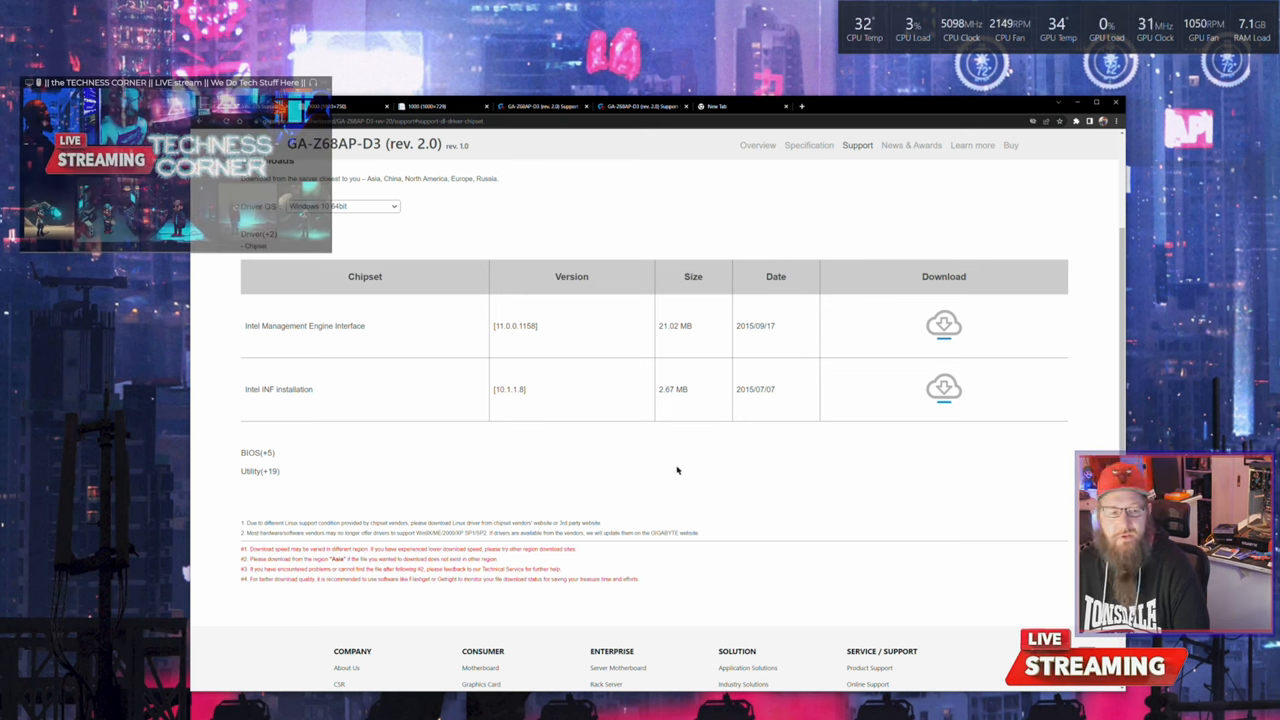
mouse_move(660, 468)
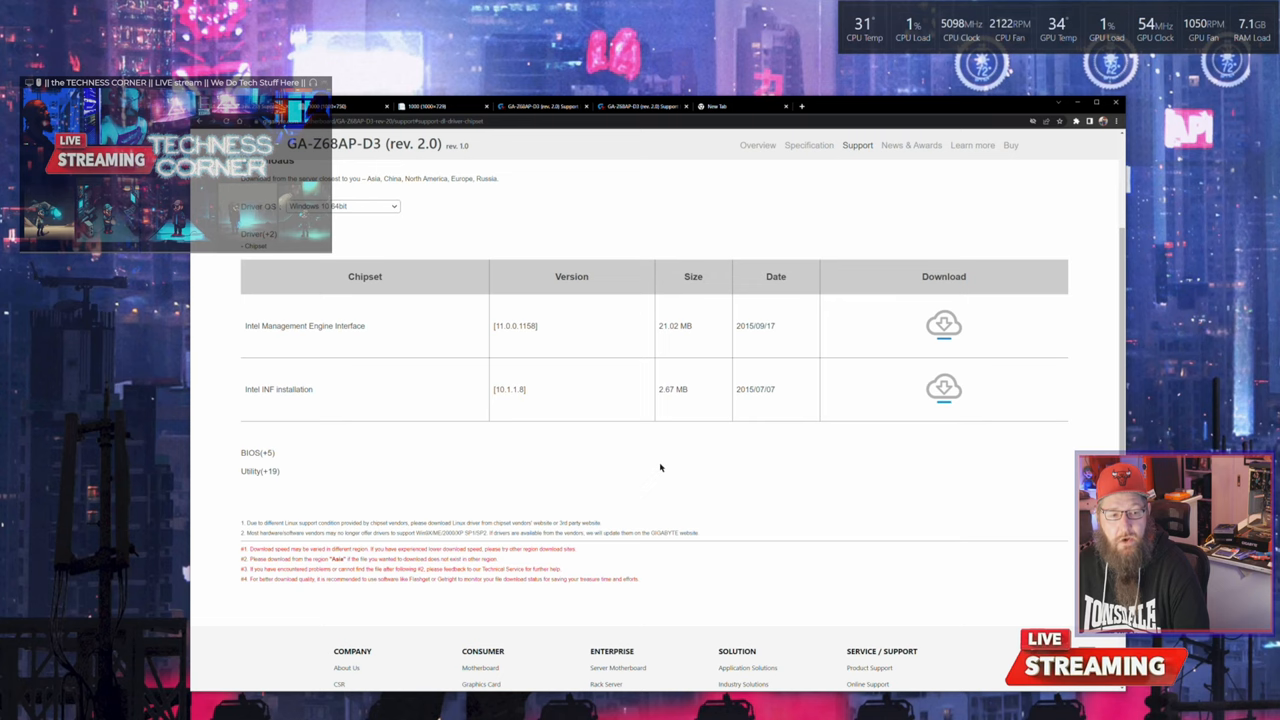
mouse_move(656, 466)
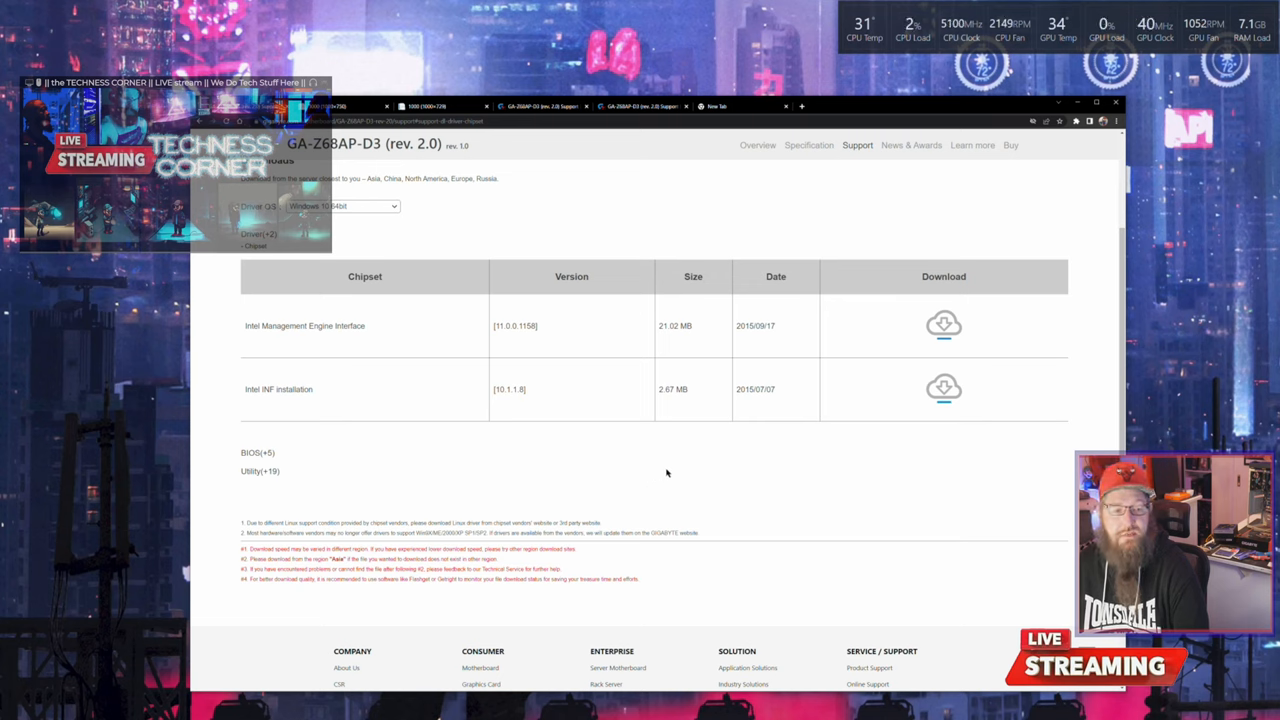
mouse_move(588, 520)
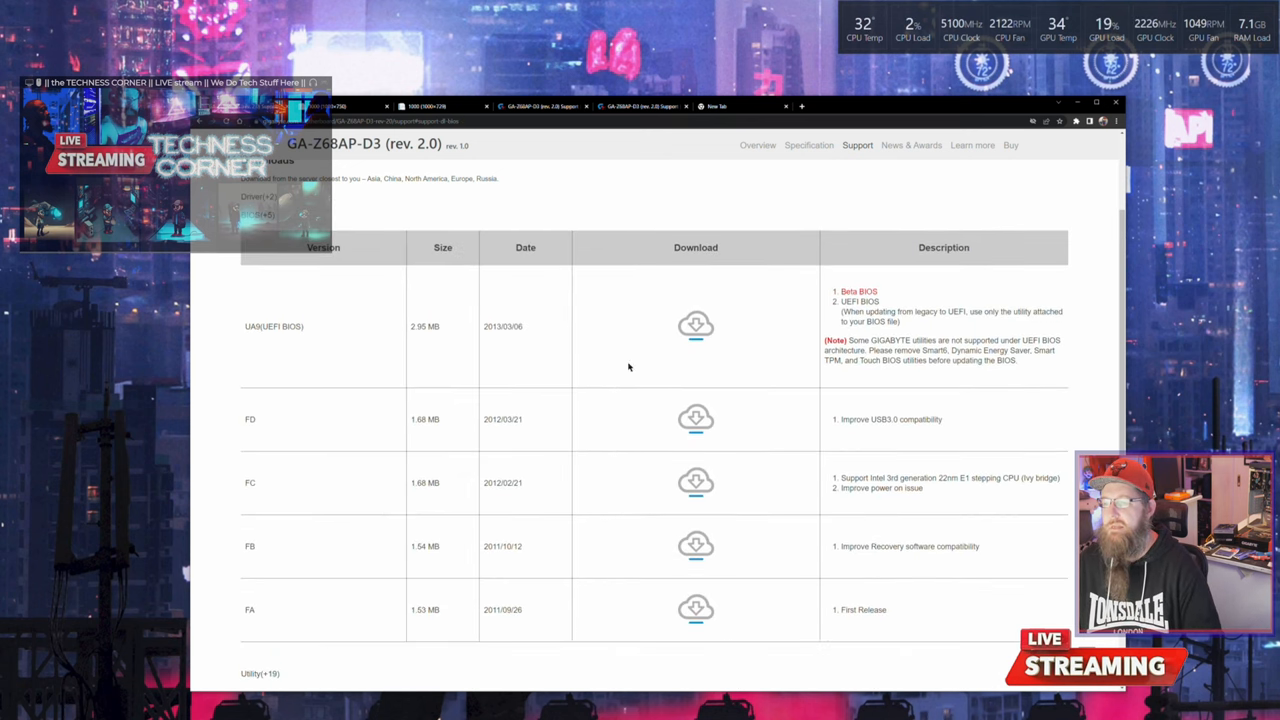
scroll(down, 3)
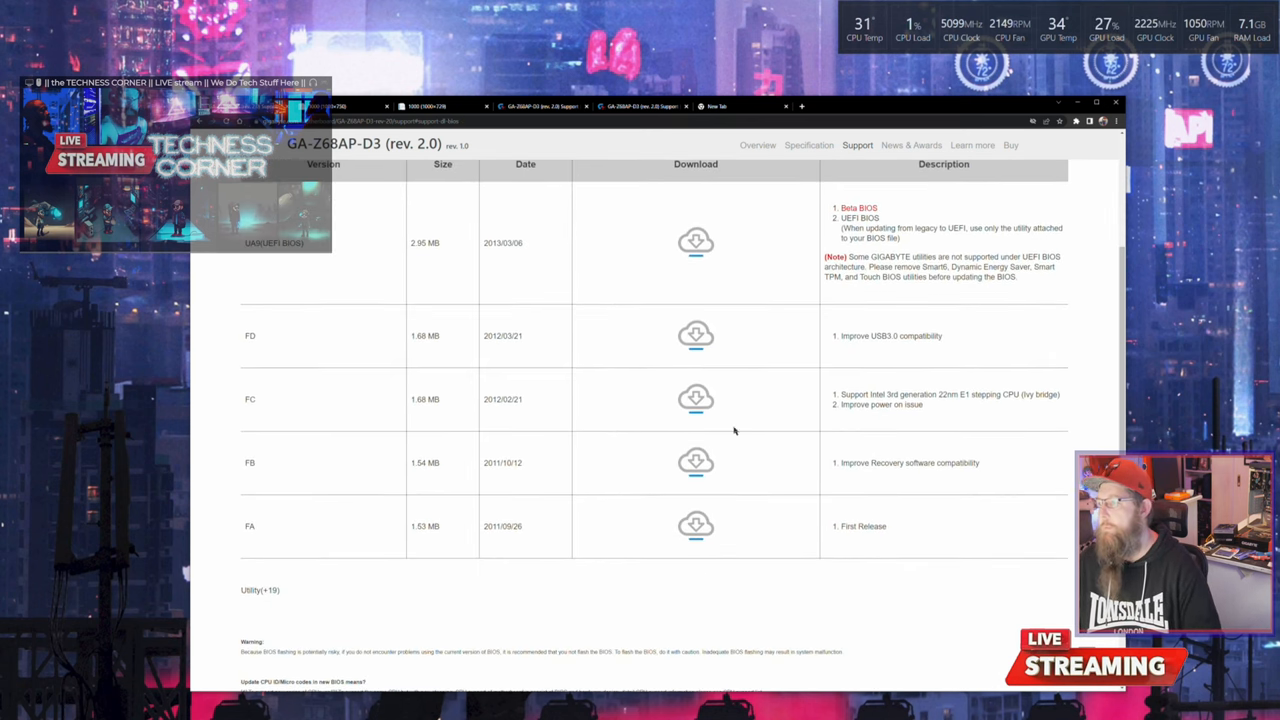
mouse_move(644, 636)
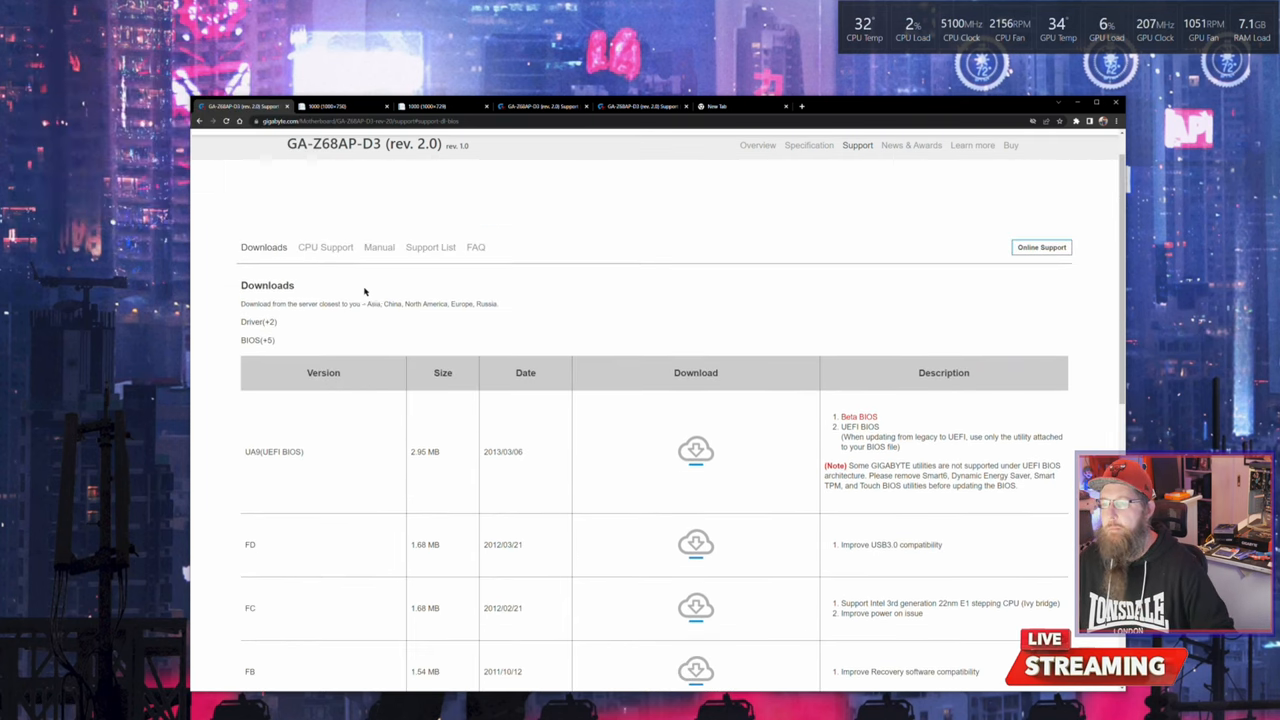
- Switch drivers to Windows 8.1 64bit and expand the SATA RAID/AHCI and USB 3.0 categories
click(344, 332)
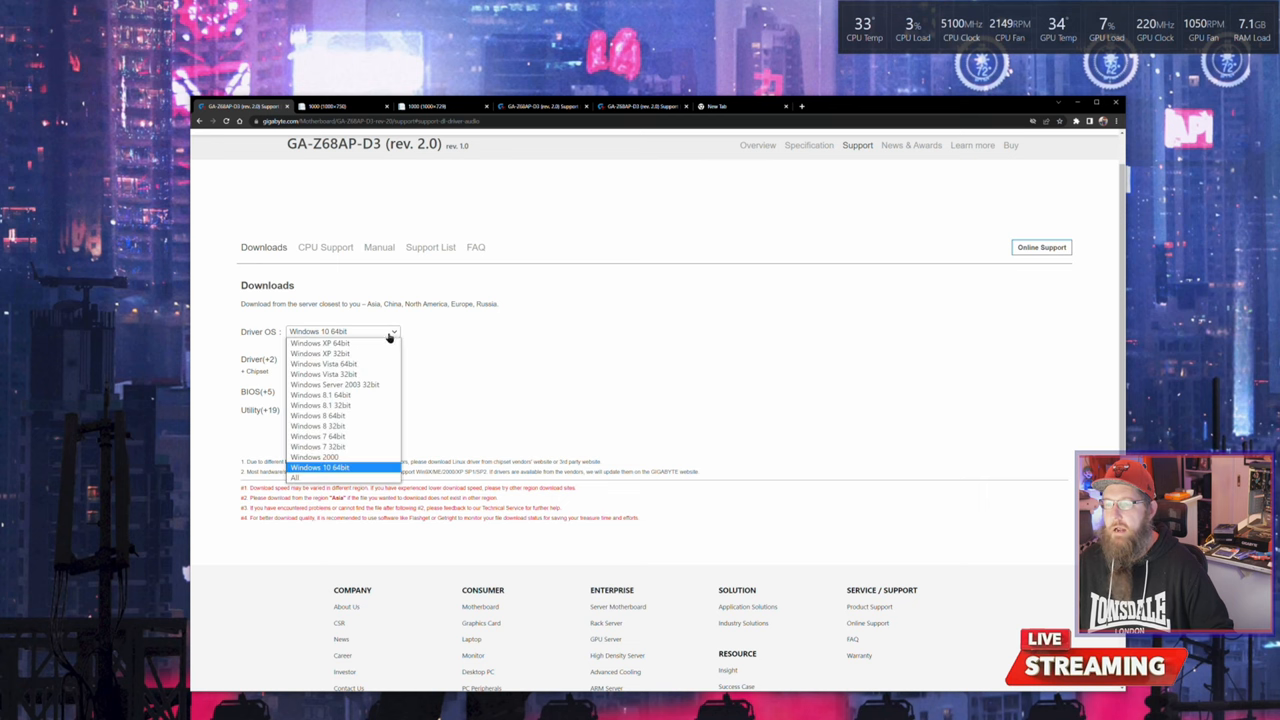
click(320, 394)
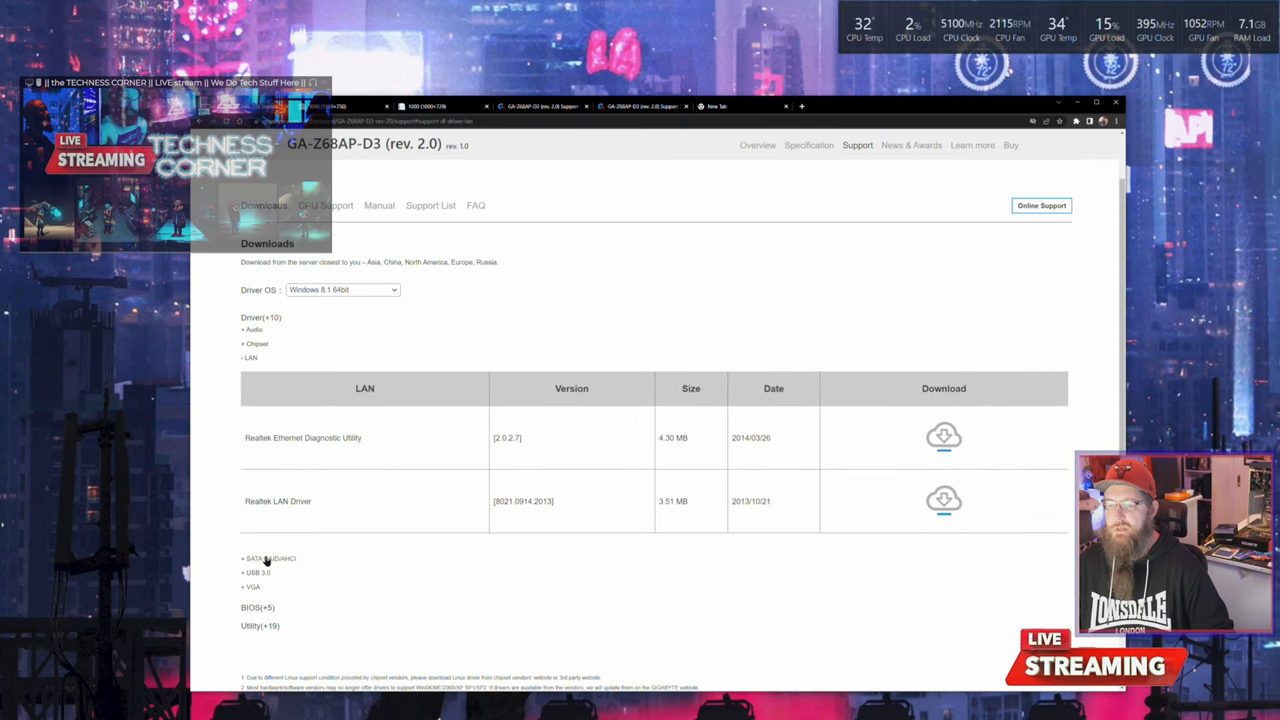
click(268, 558)
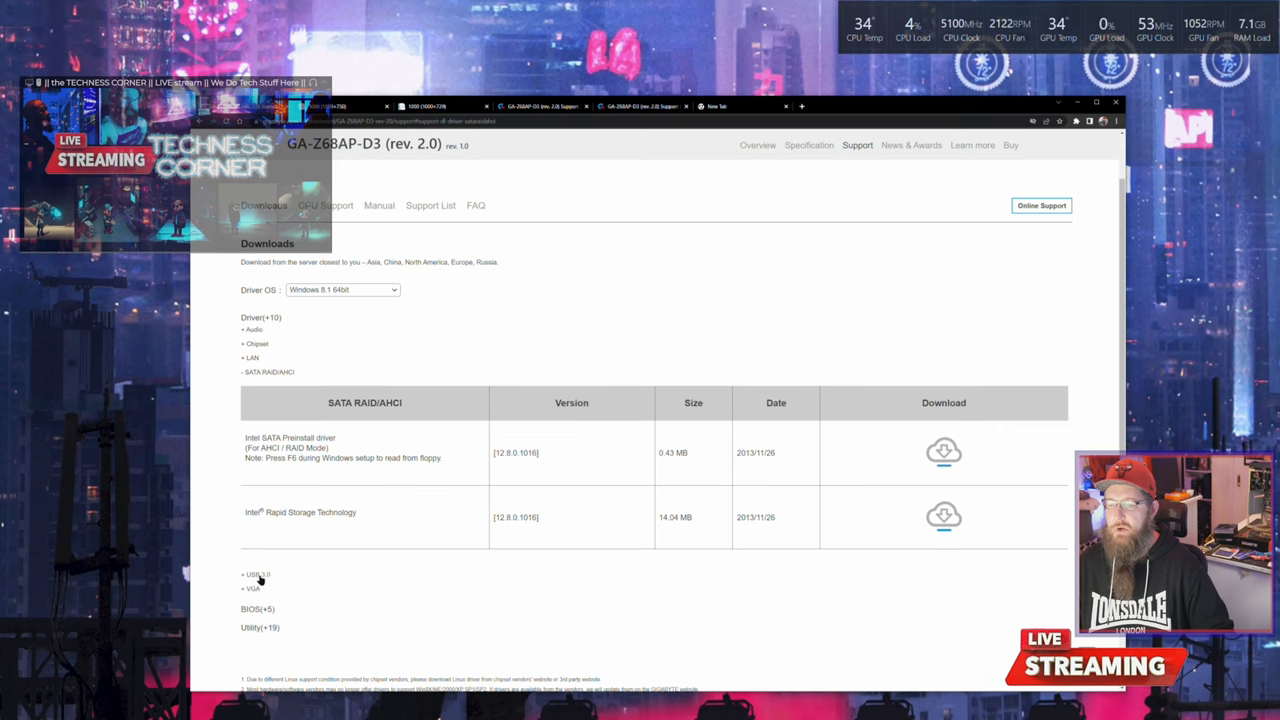
click(256, 574)
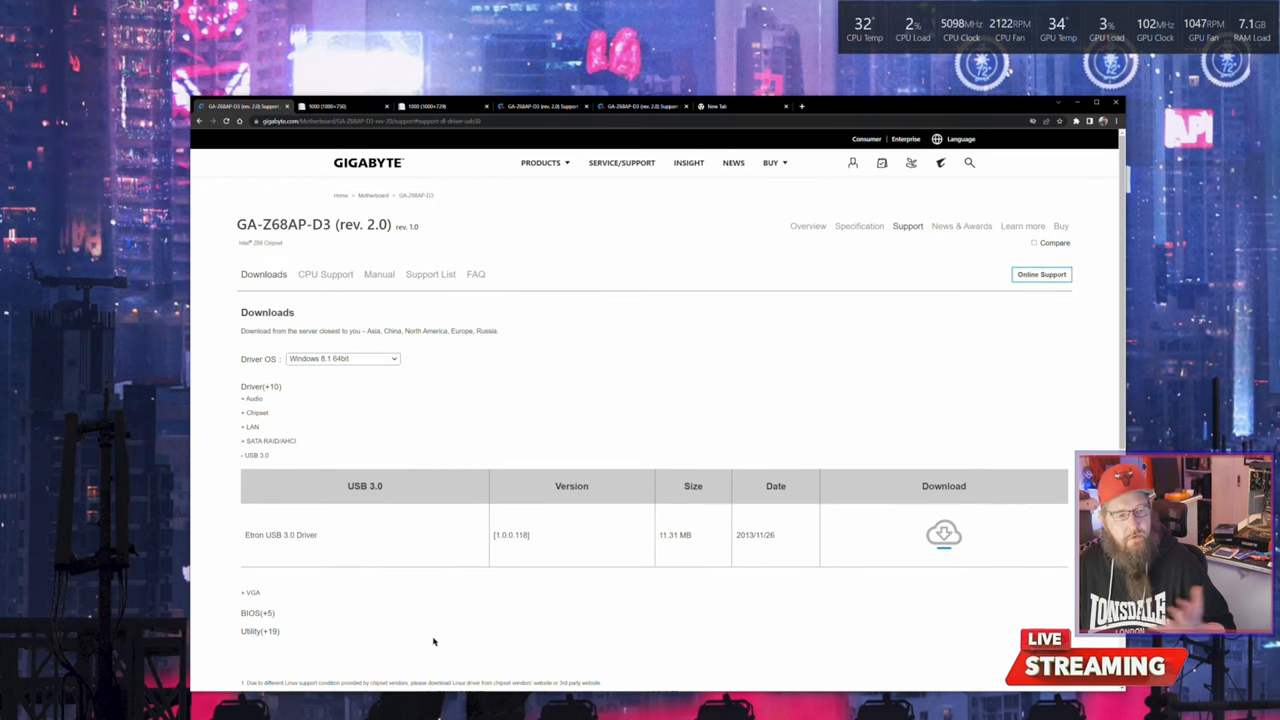
mouse_move(598, 558)
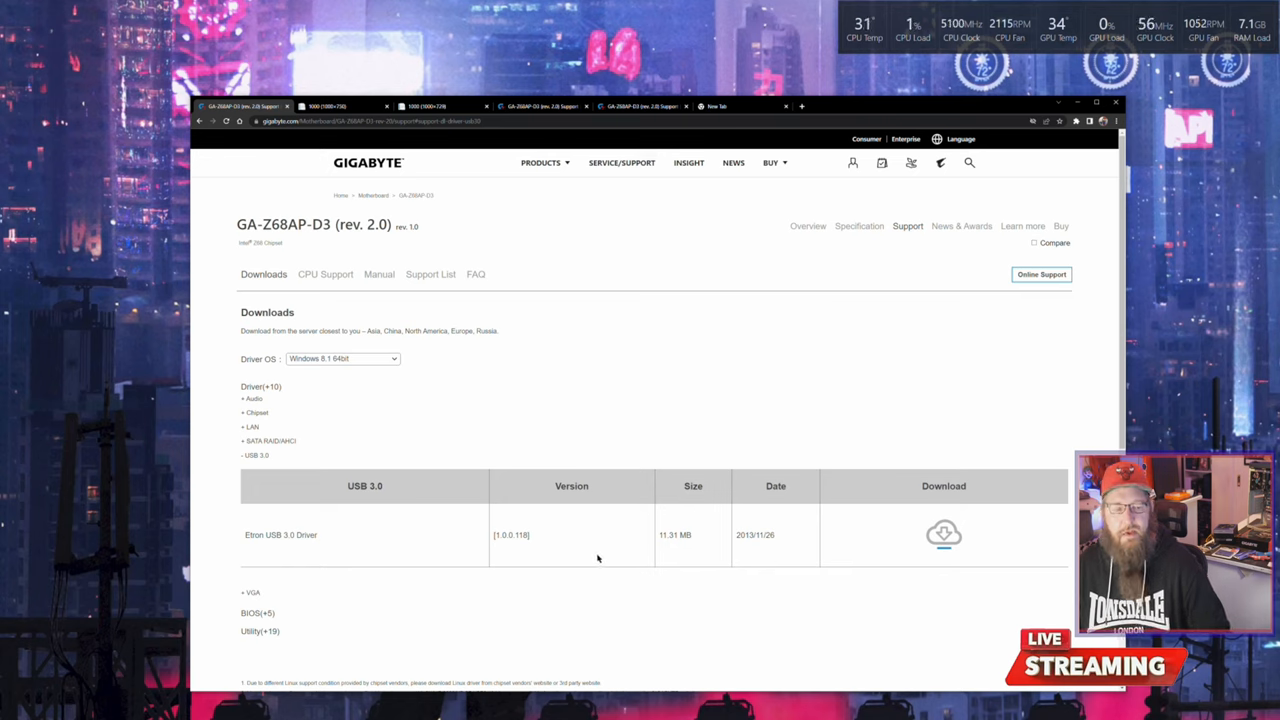
mouse_move(574, 570)
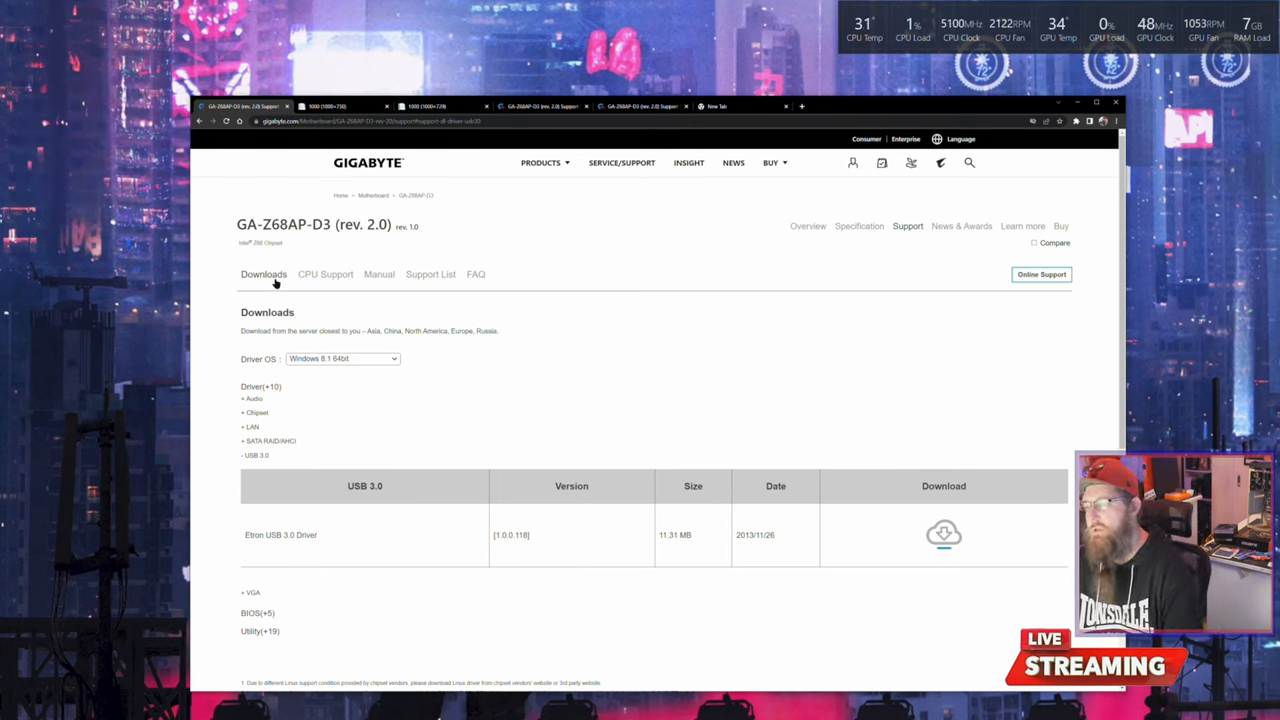
- Return to Windows 10 64bit drivers, expand BIOS to check the FD version, then go to the Manual list
click(342, 358)
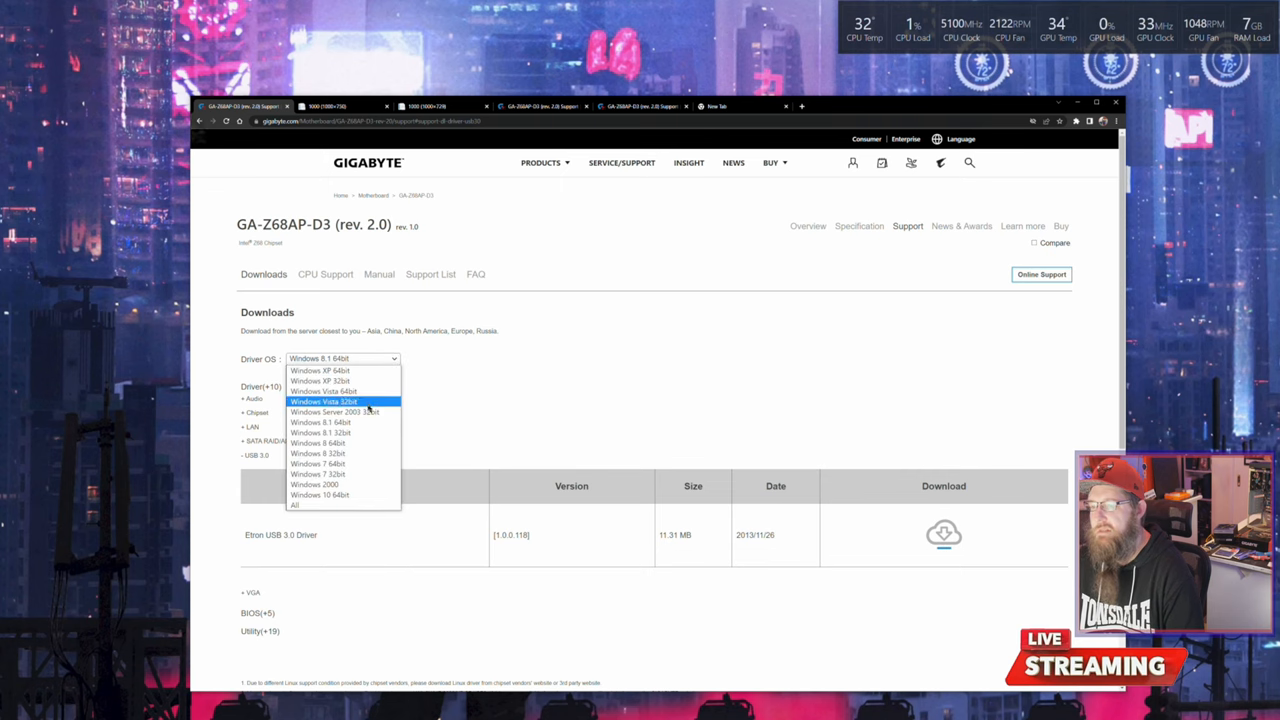
click(320, 494)
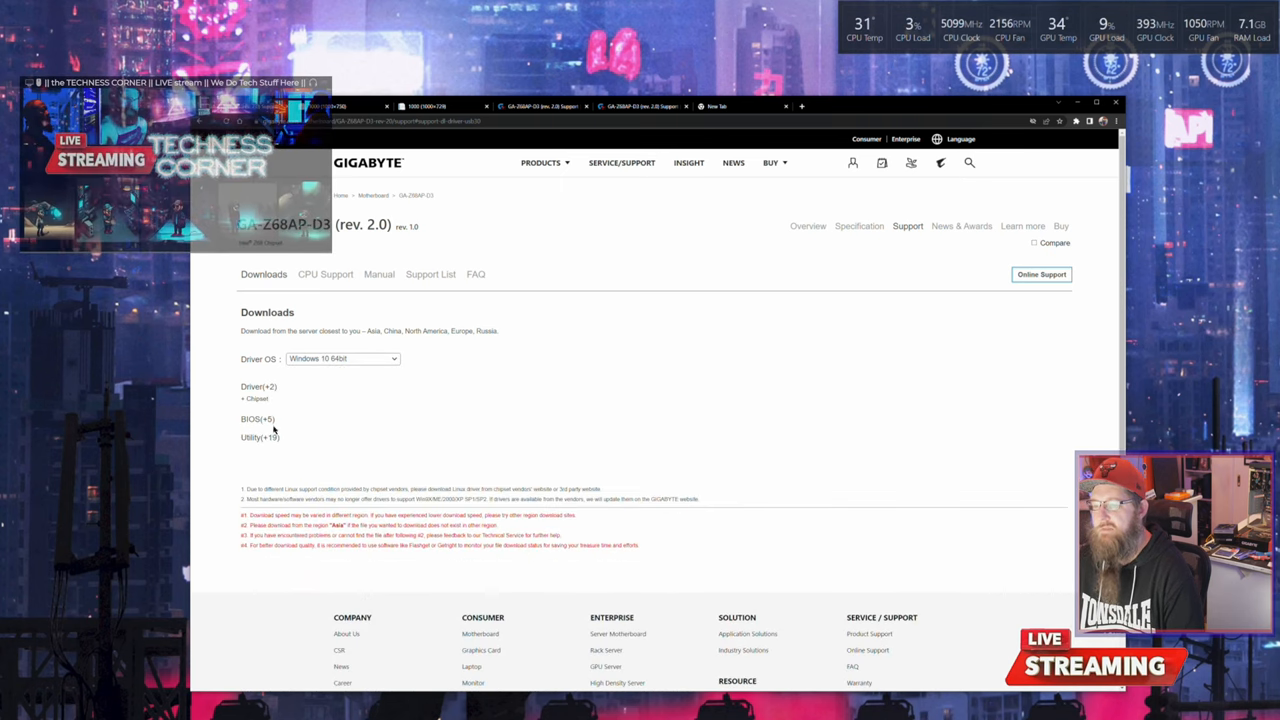
click(256, 420)
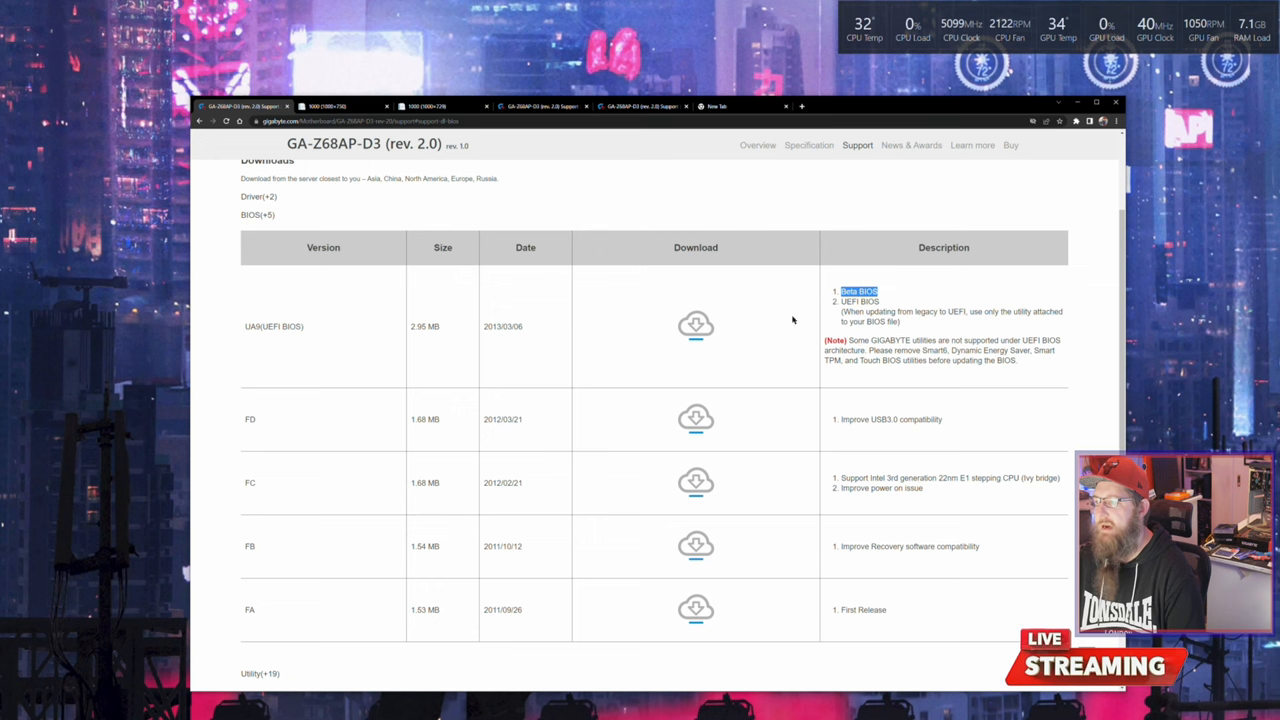
mouse_move(402, 320)
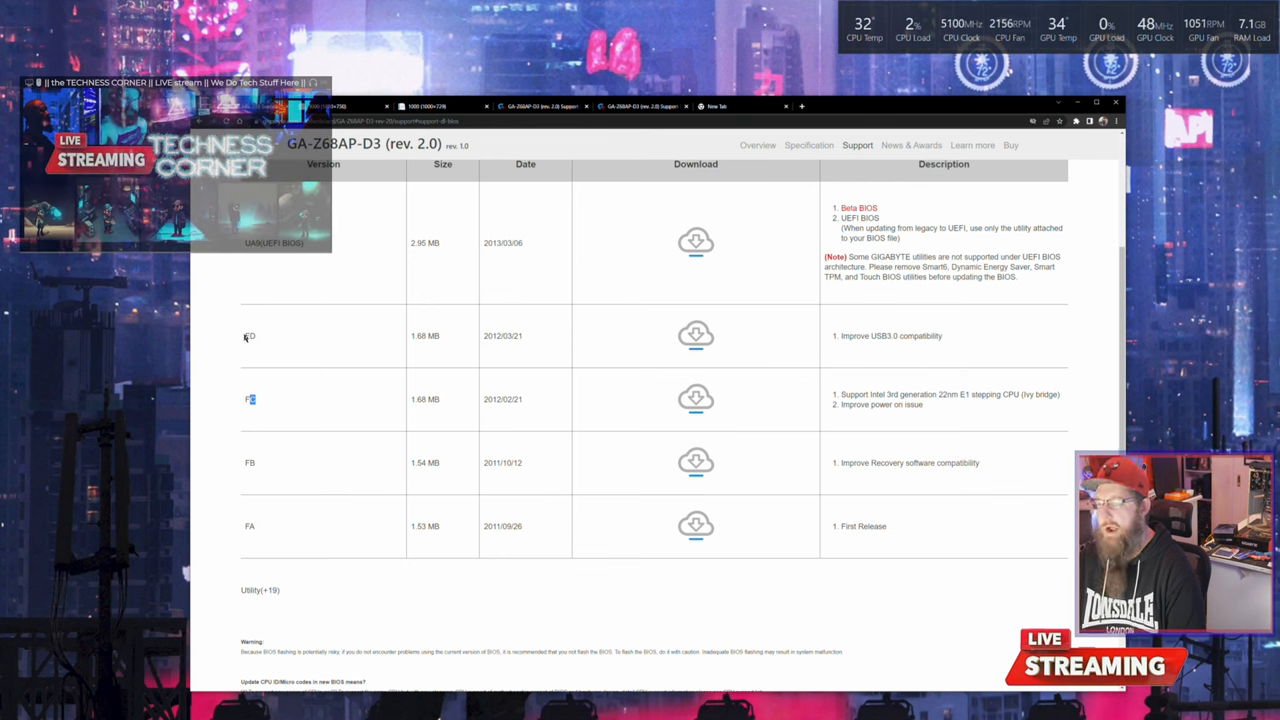
double_click(248, 336)
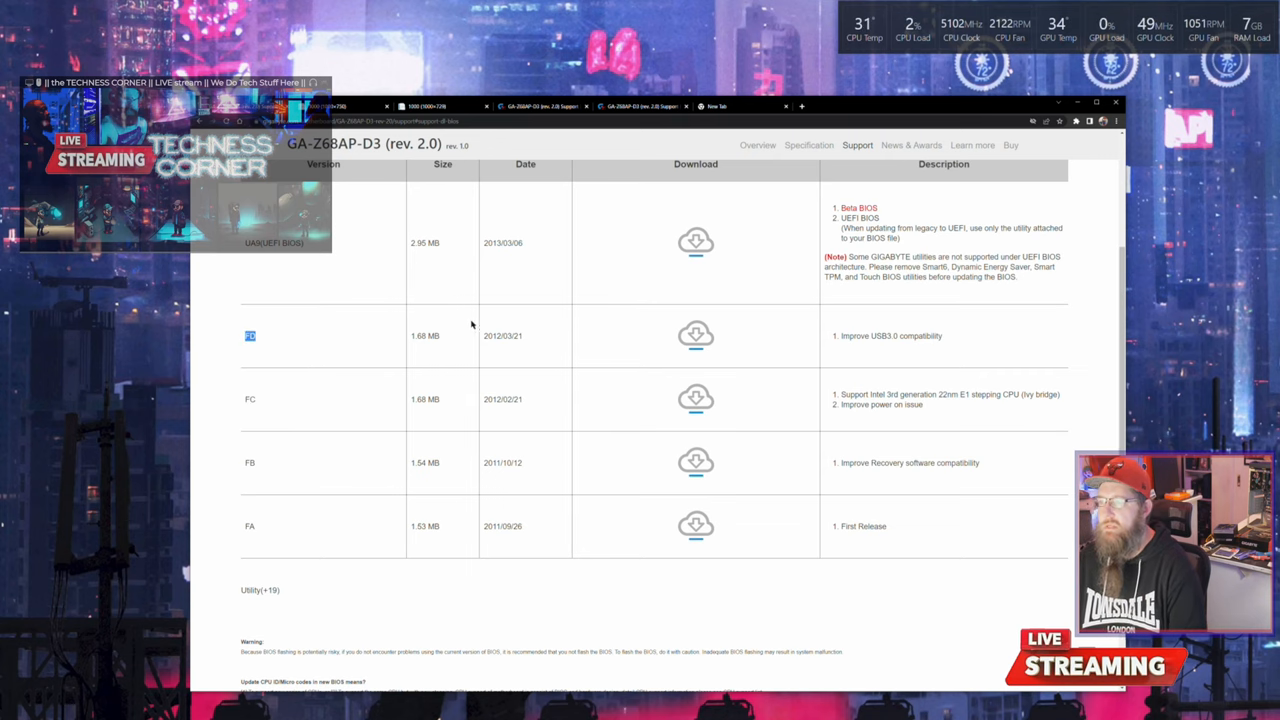
click(378, 274)
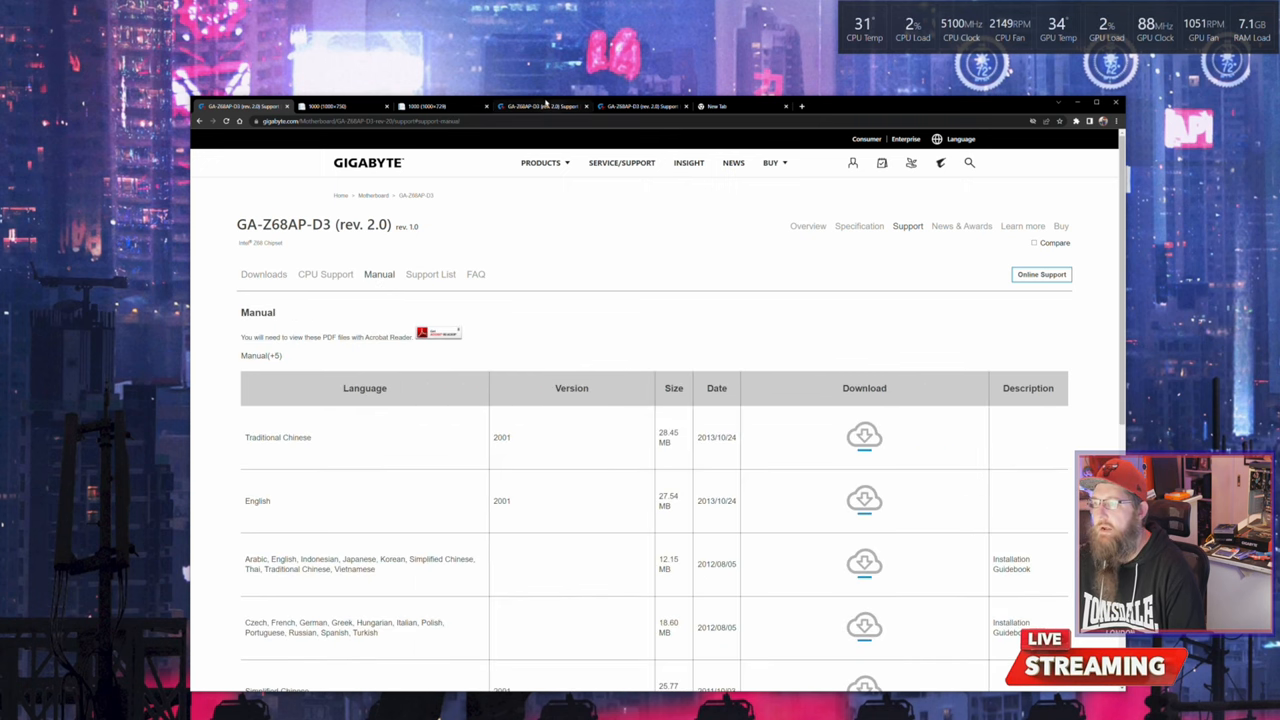
- Download the English GA-Z68AP-D3 User's Manual so it opens in the browser's PDF viewer
click(324, 272)
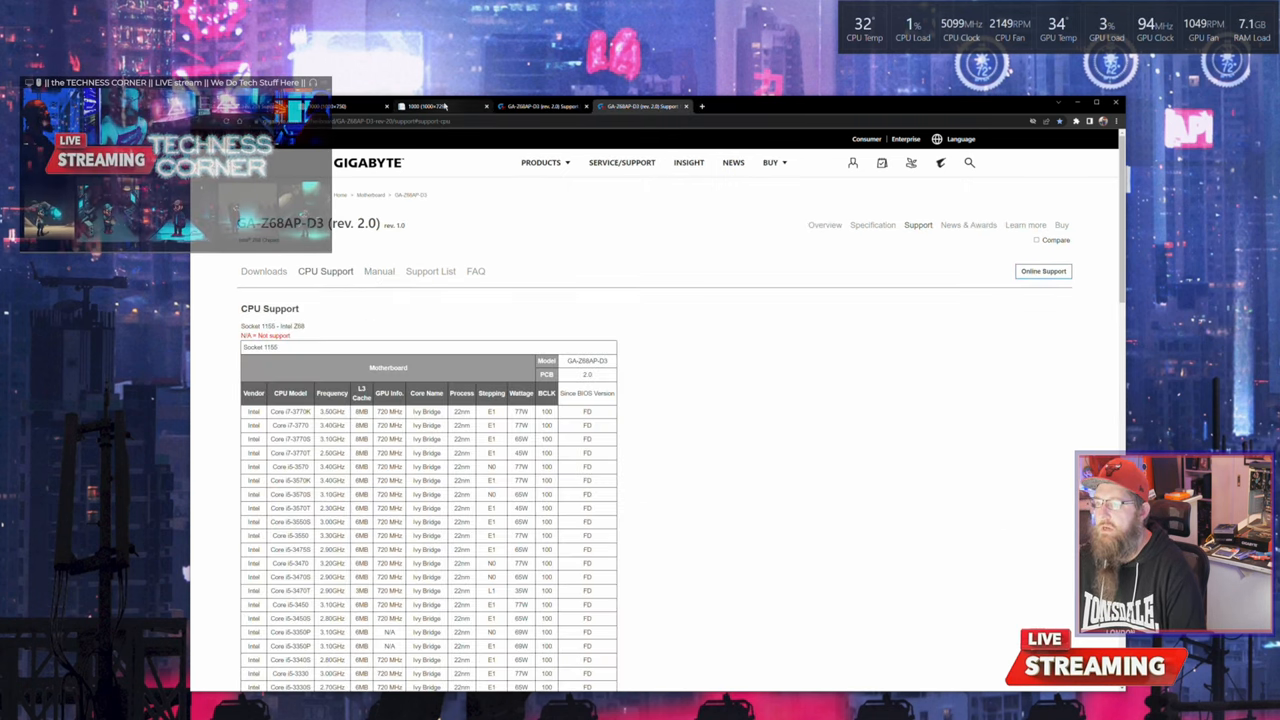
click(380, 272)
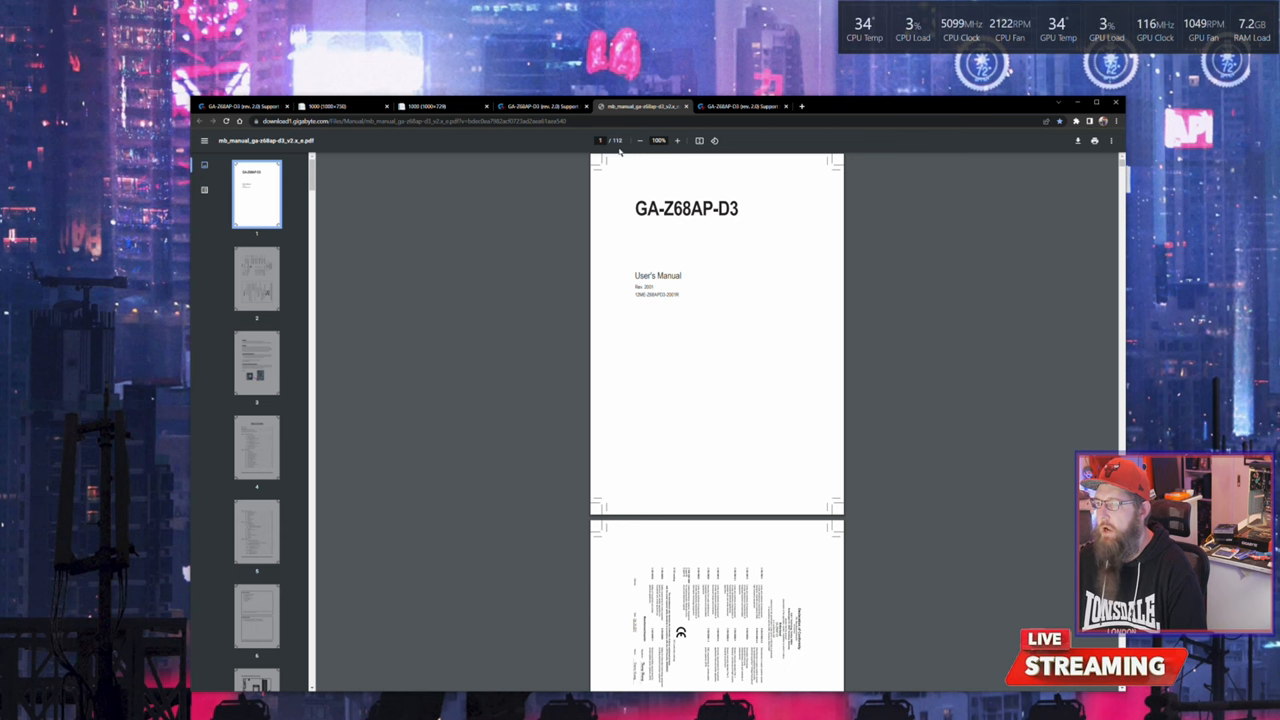
- Jump to section 4-2-1, Updating the BIOS with the Q-Flash Utility, and read through it
click(676, 140)
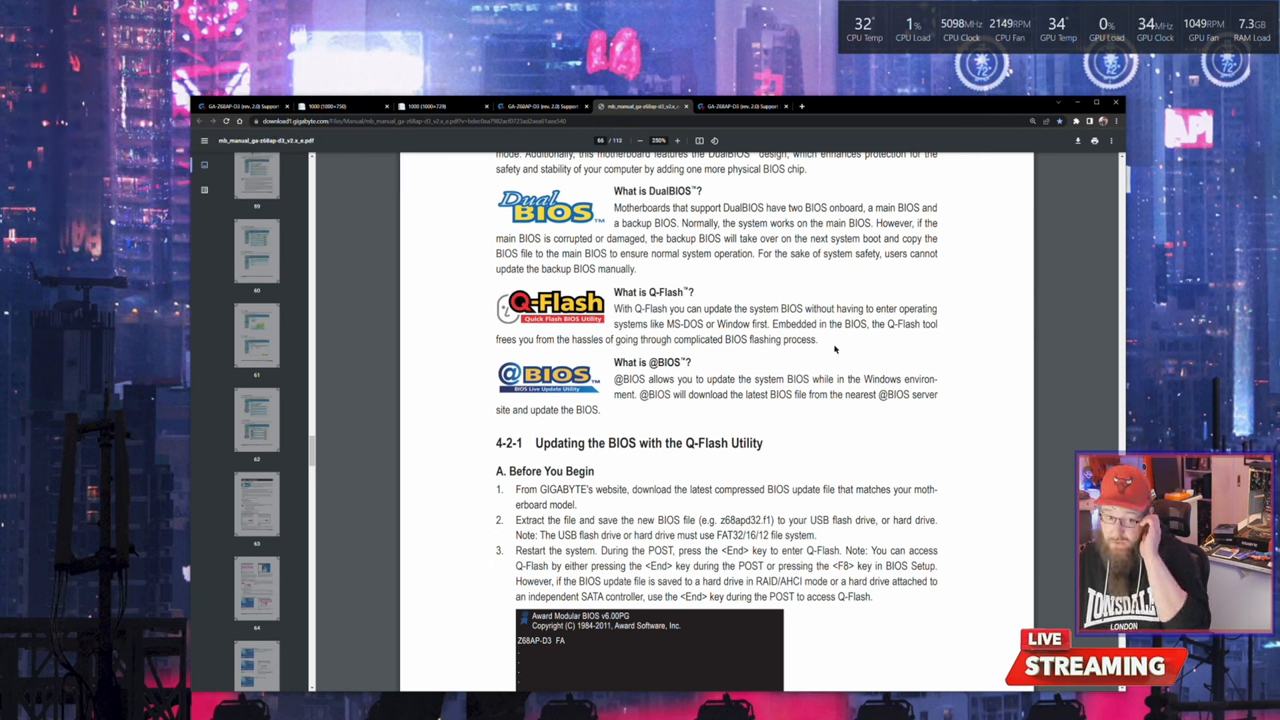
mouse_move(830, 342)
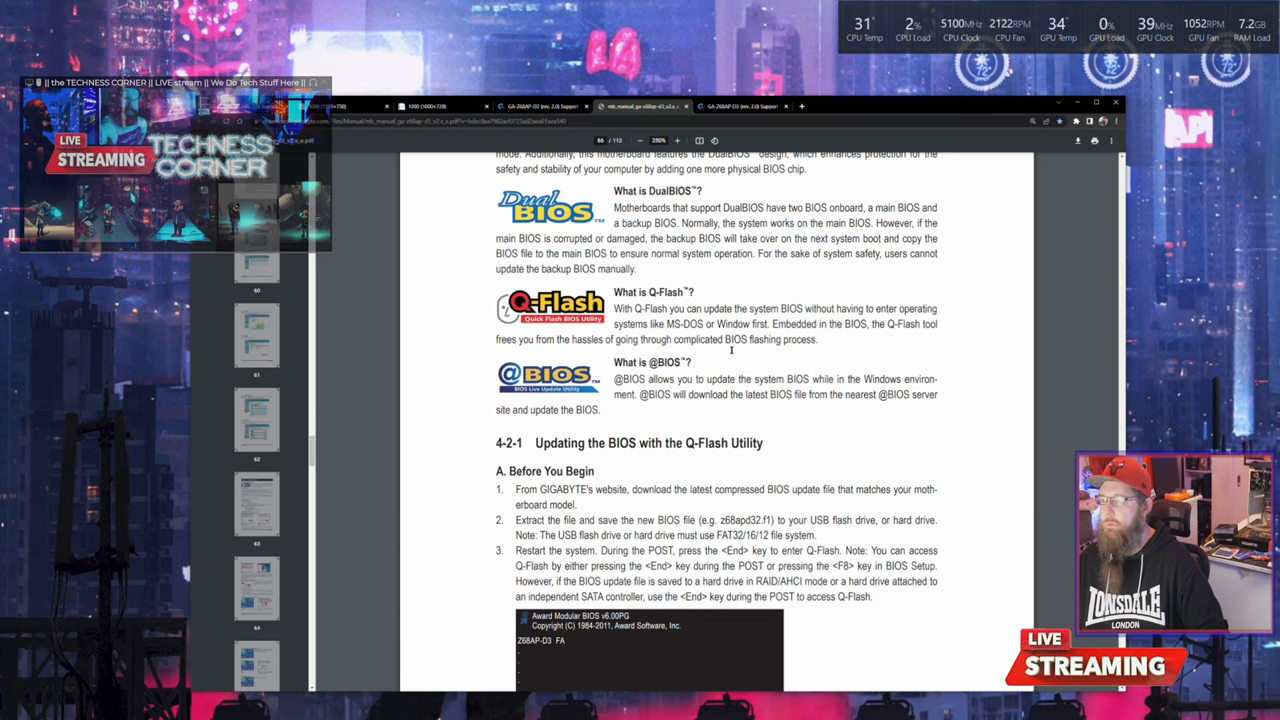
scroll(down, 3)
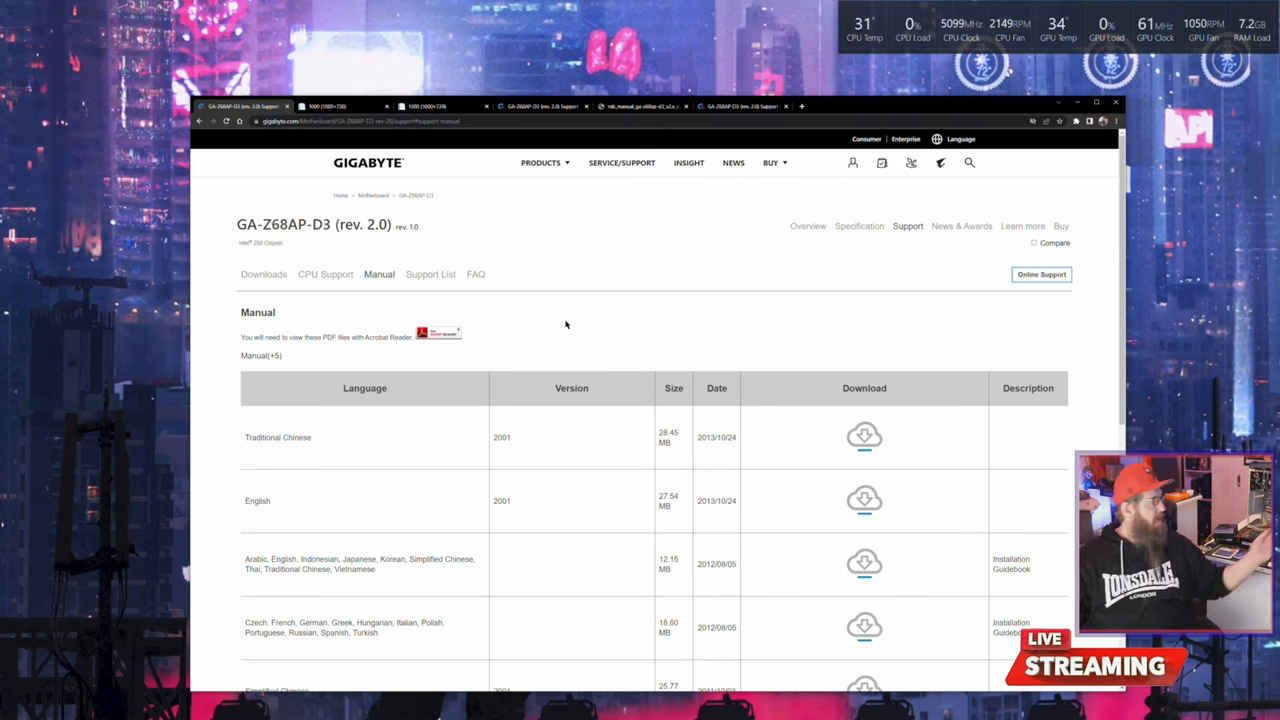
mouse_move(520, 320)
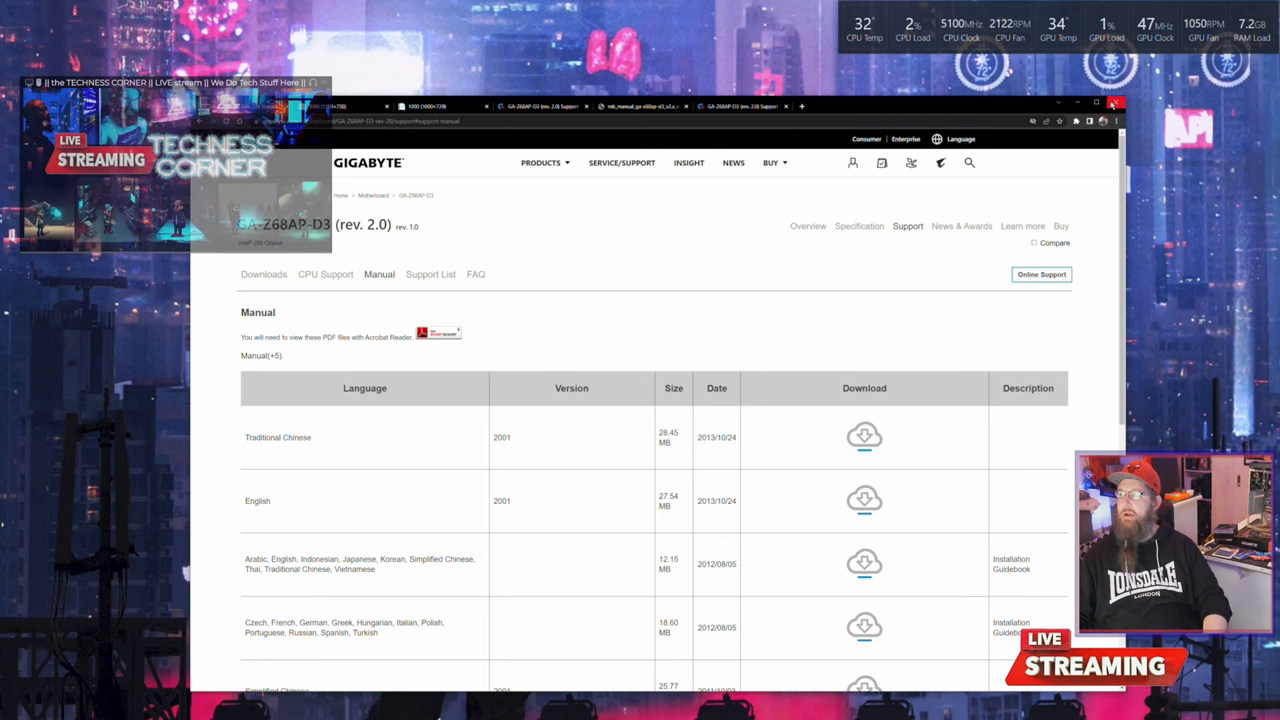
- Minimize the browser so only the desktop is visible
click(1114, 104)
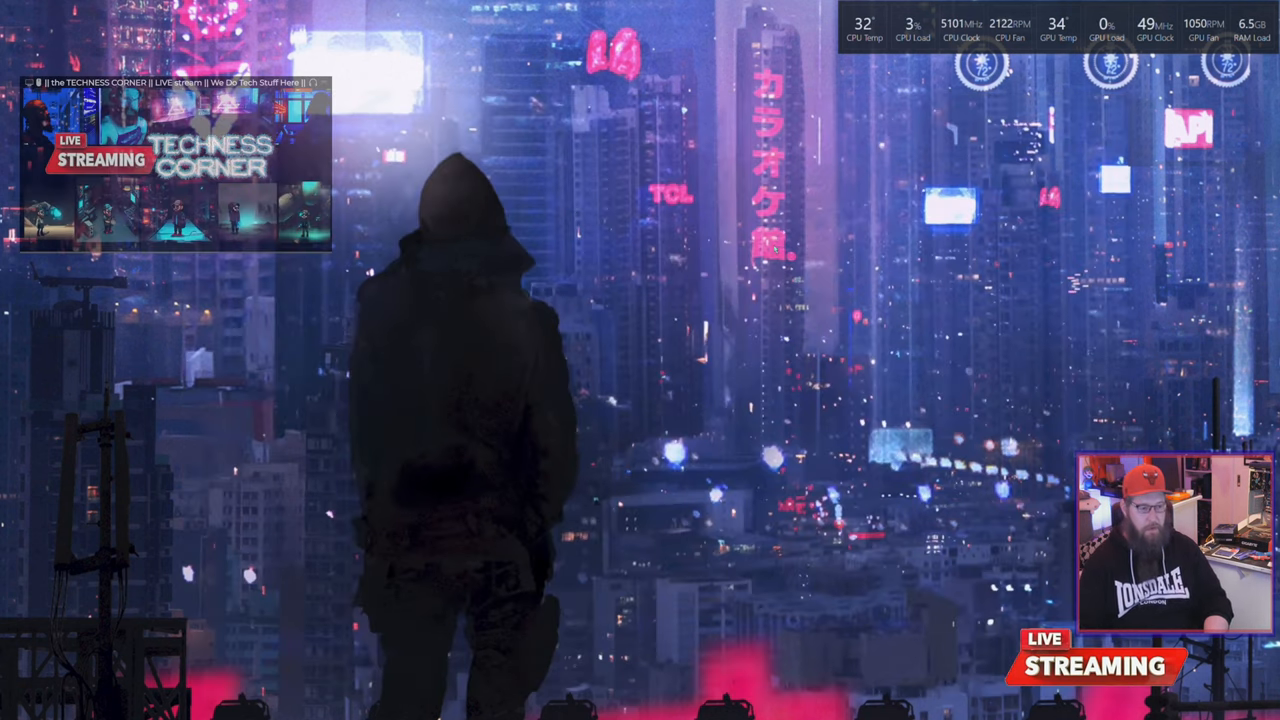